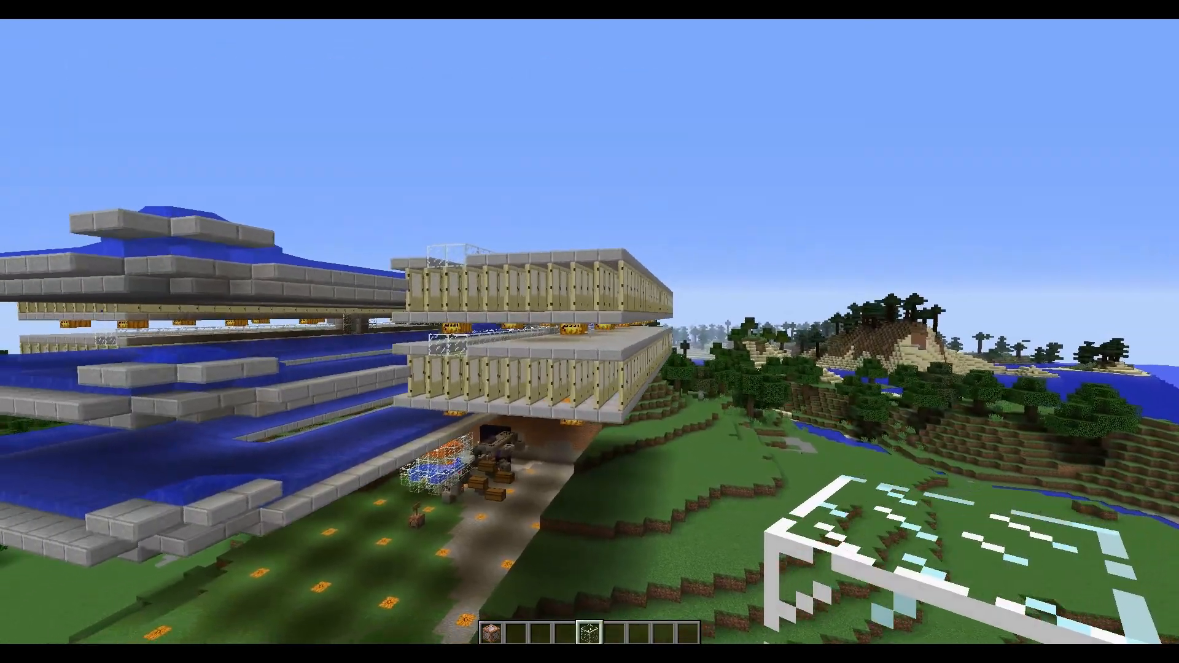
{"action": "mouse_move", "coordinate": [590, 331]}
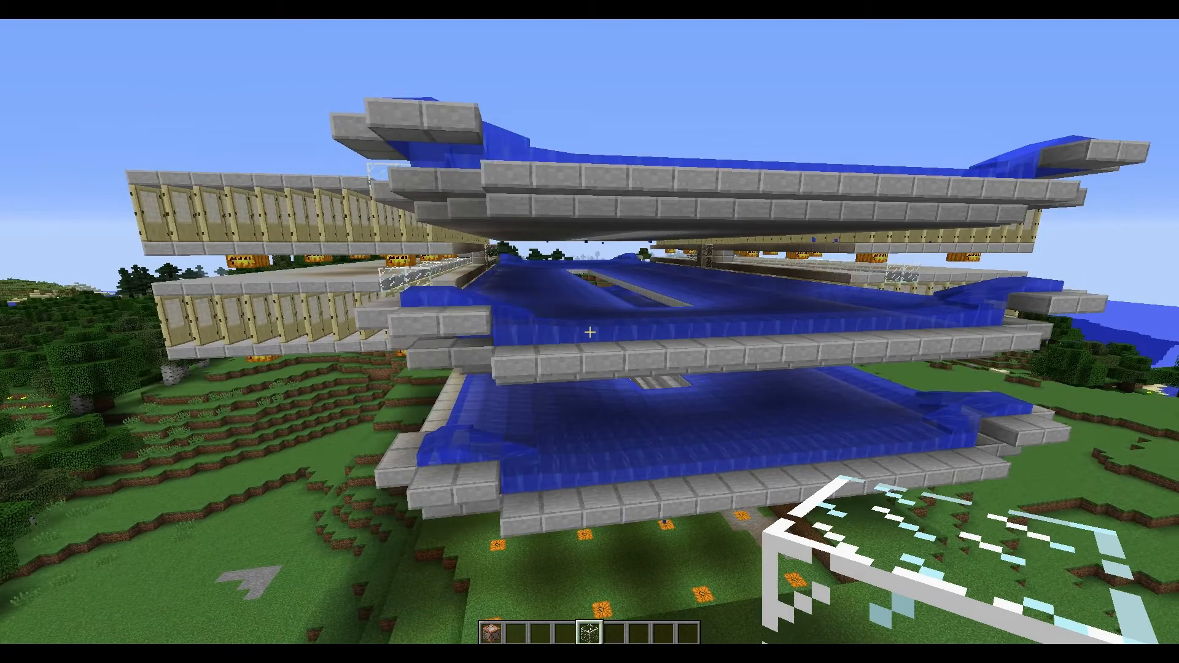
{"action": "mouse_move", "coordinate": [589, 331]}
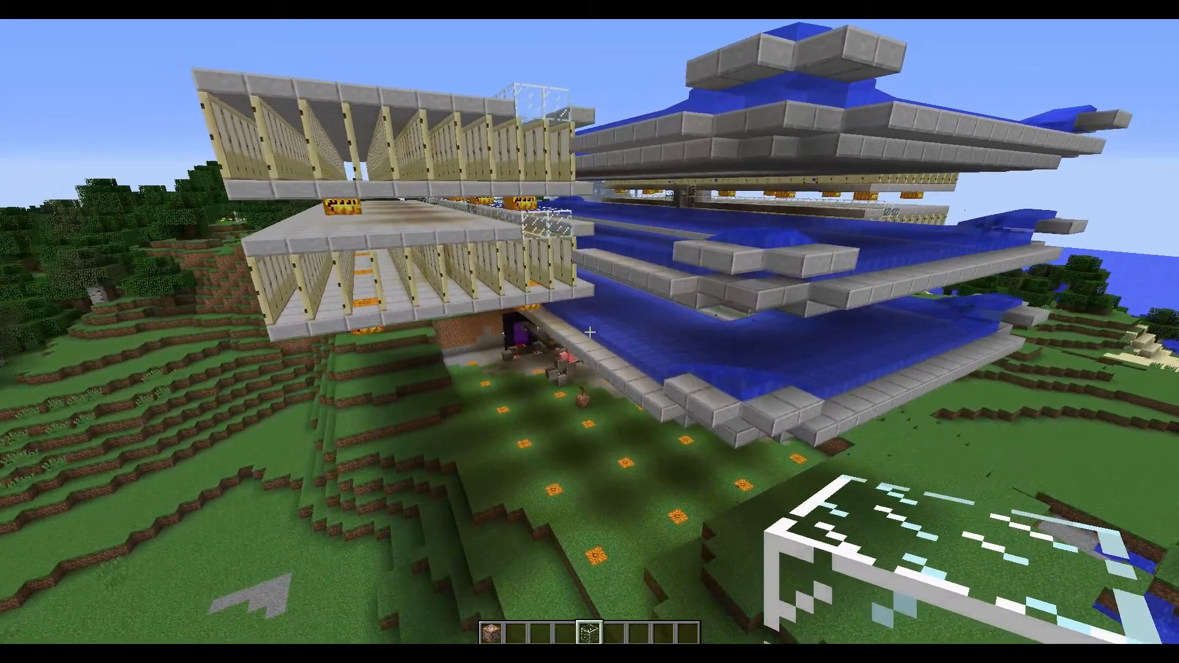
{"action": "mouse_move", "coordinate": [590, 331]}
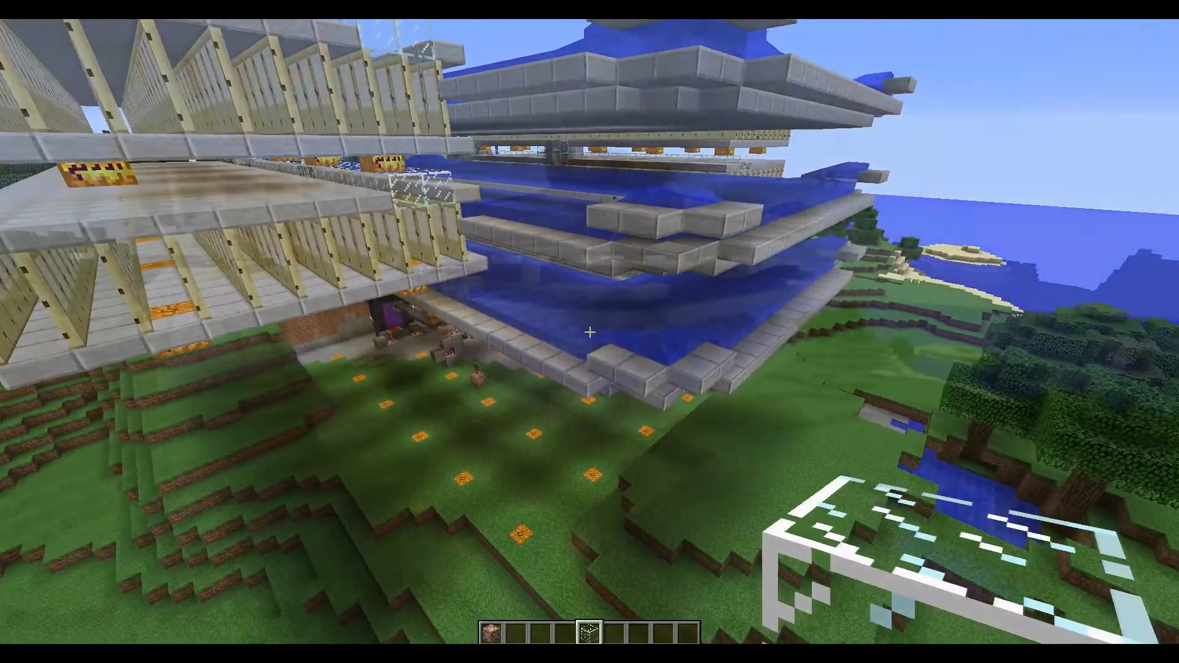
{"action": "mouse_move", "coordinate": [590, 332]}
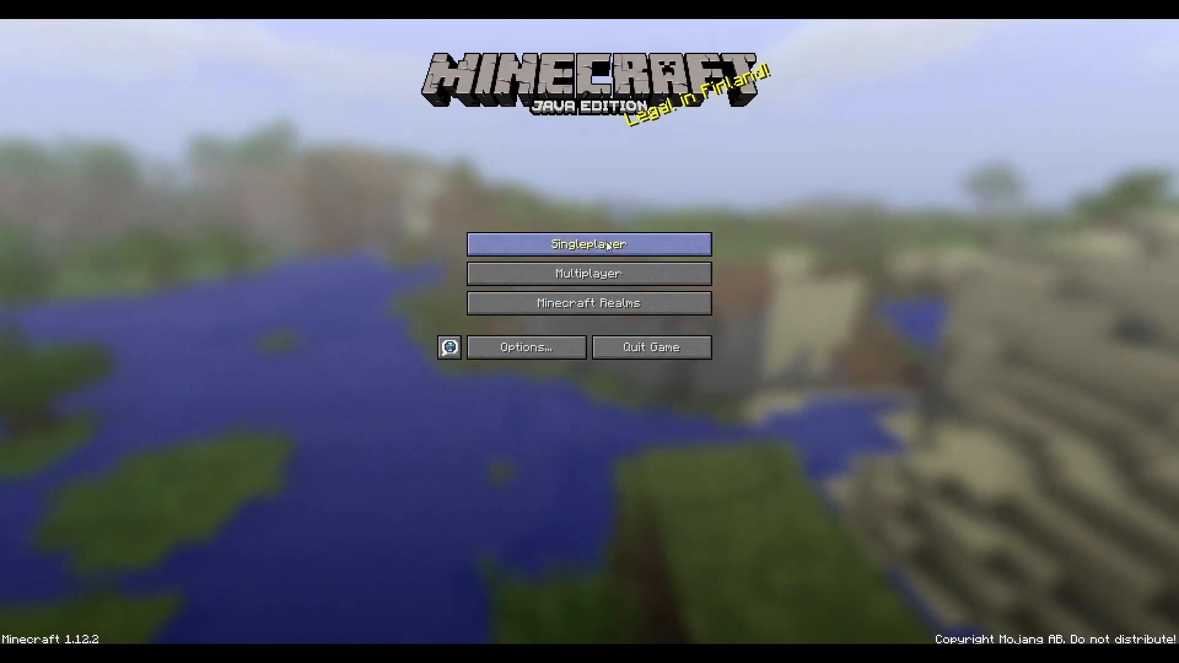
Begin a new singleplayer world named 'Happy Fun Time' and set its game mode to Creative
{"action": "left_click", "coordinate": [589, 243]}
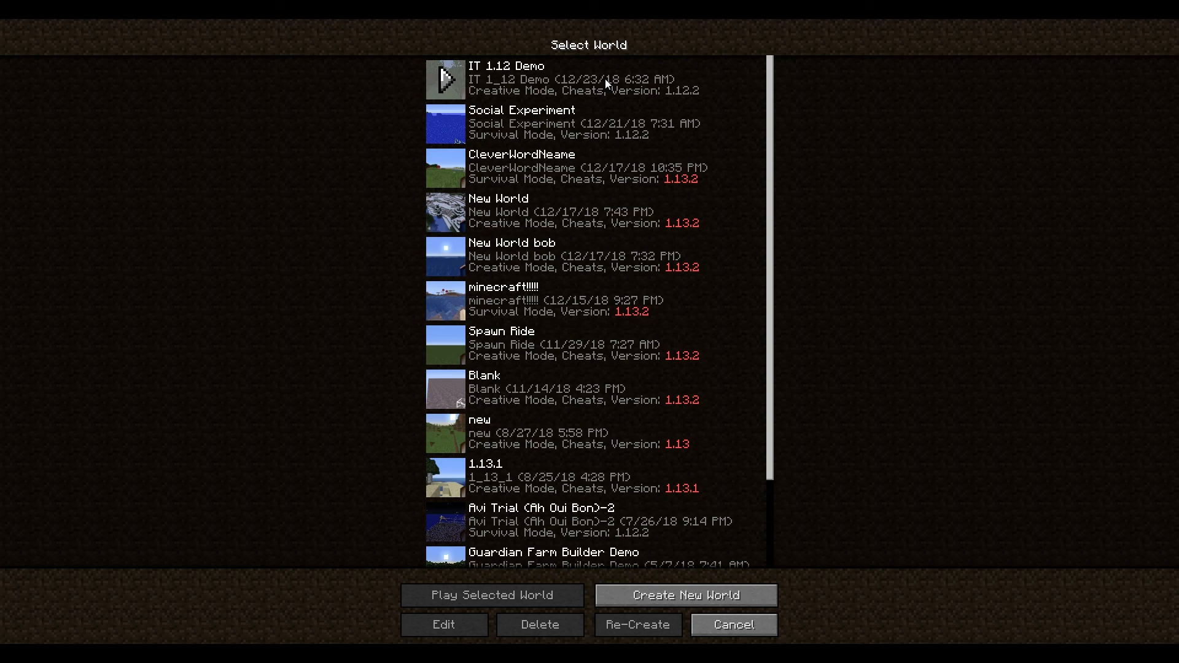
{"action": "left_click", "coordinate": [684, 595]}
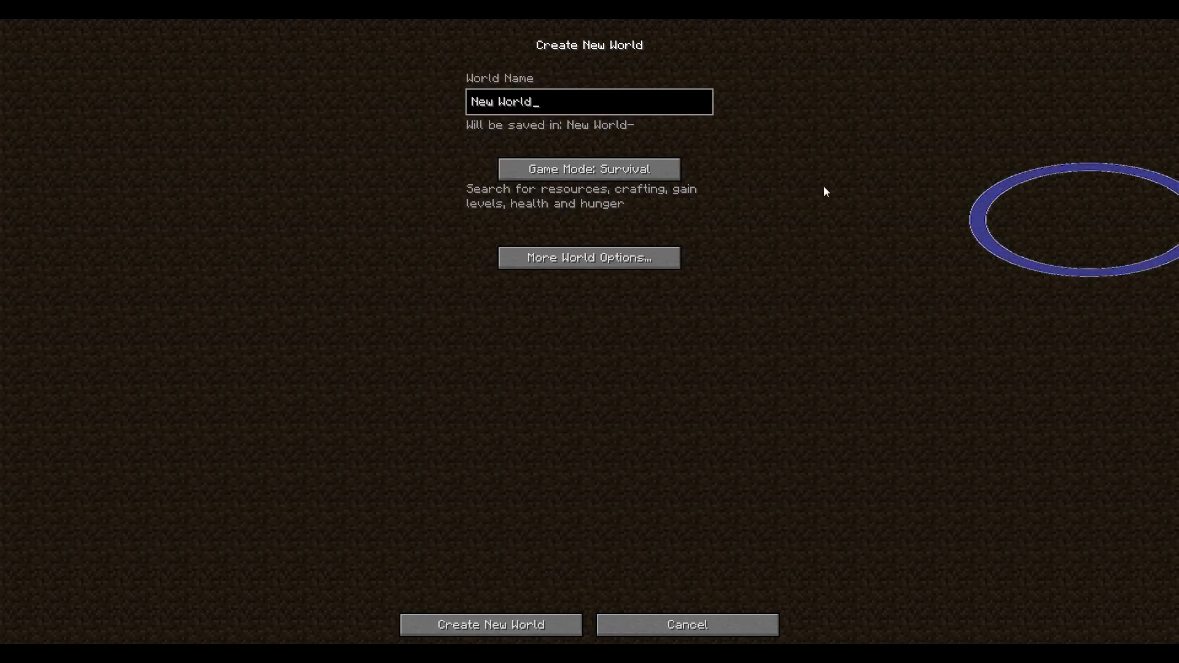
{"action": "type", "text": "H"}
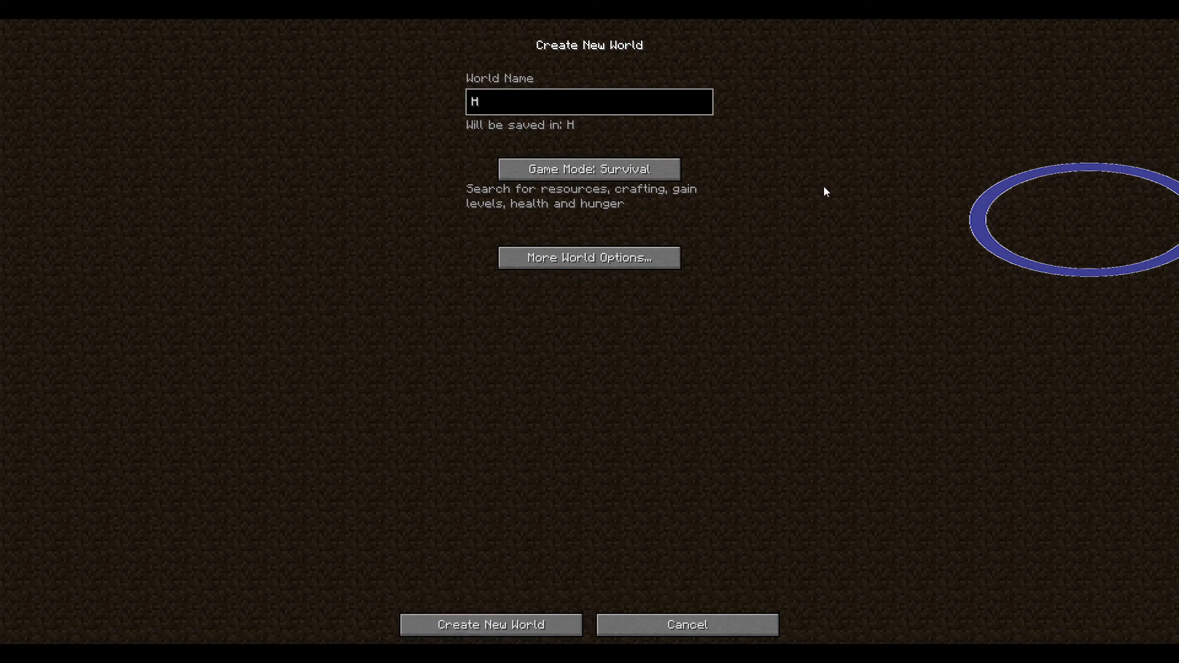
{"action": "type", "text": "appy Fun Ti"}
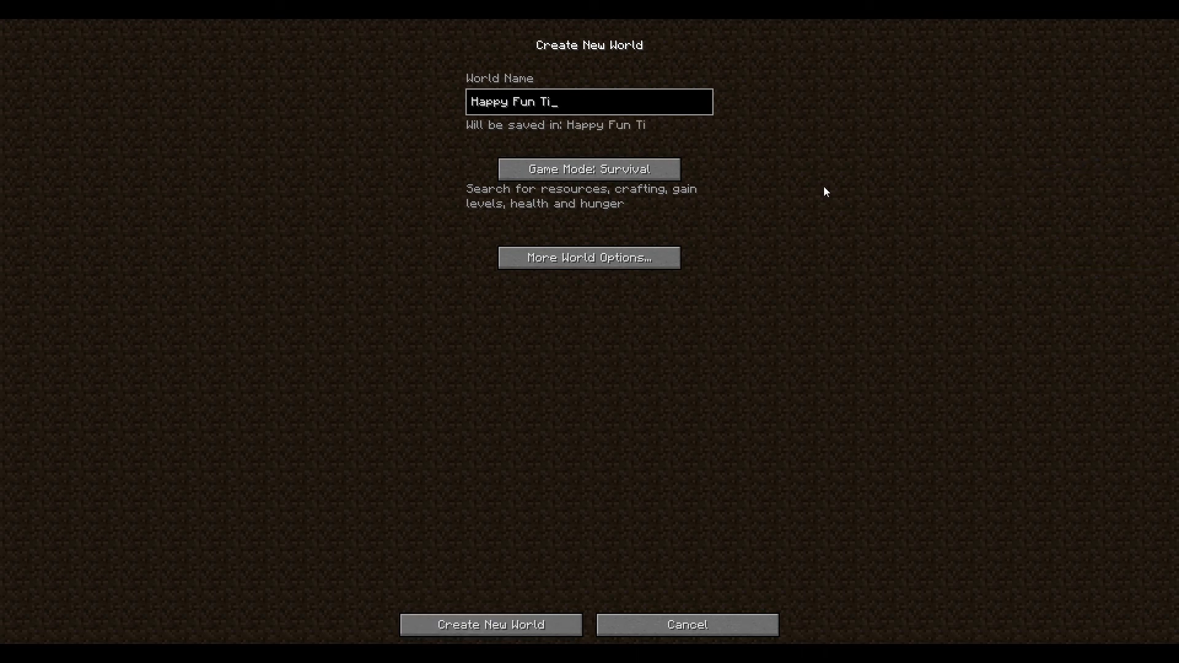
{"action": "left_click", "coordinate": [589, 169]}
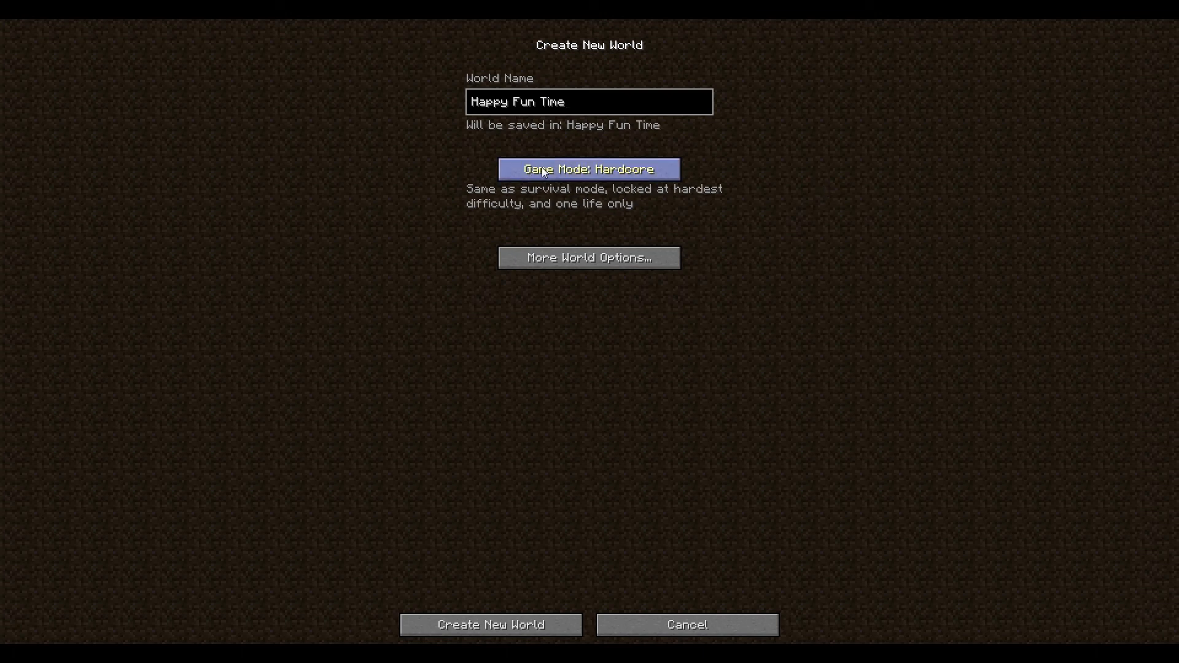
{"action": "left_click", "coordinate": [588, 168]}
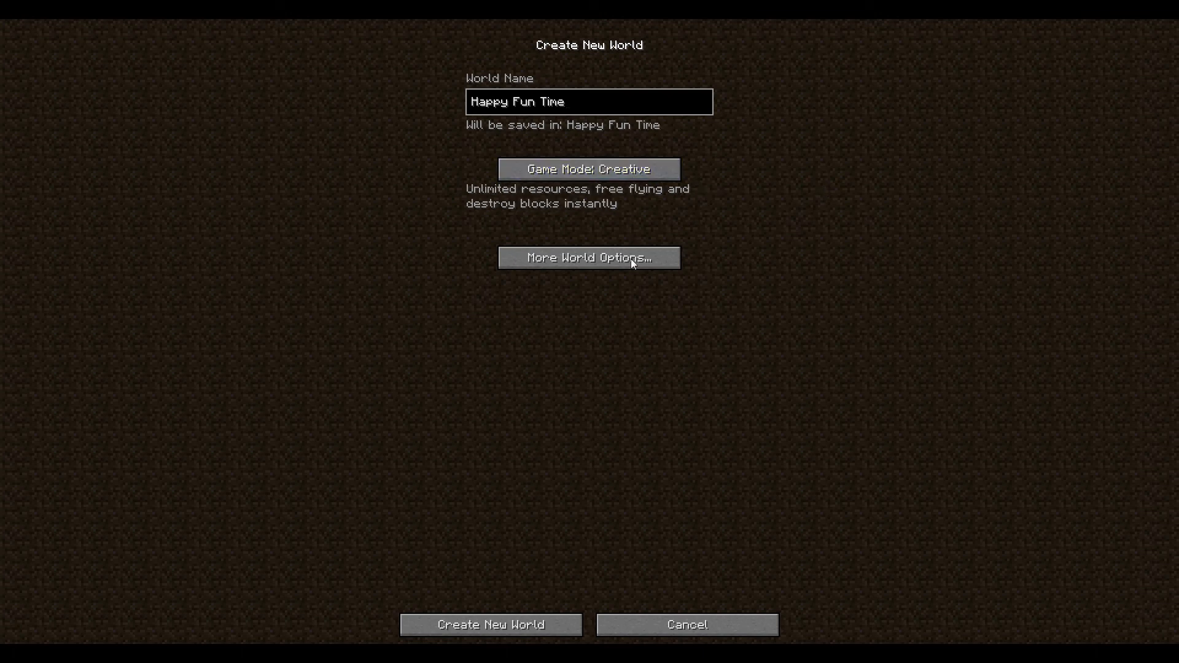
Make the world type Customized with mineshafts and caves set to No
{"action": "left_click", "coordinate": [588, 257]}
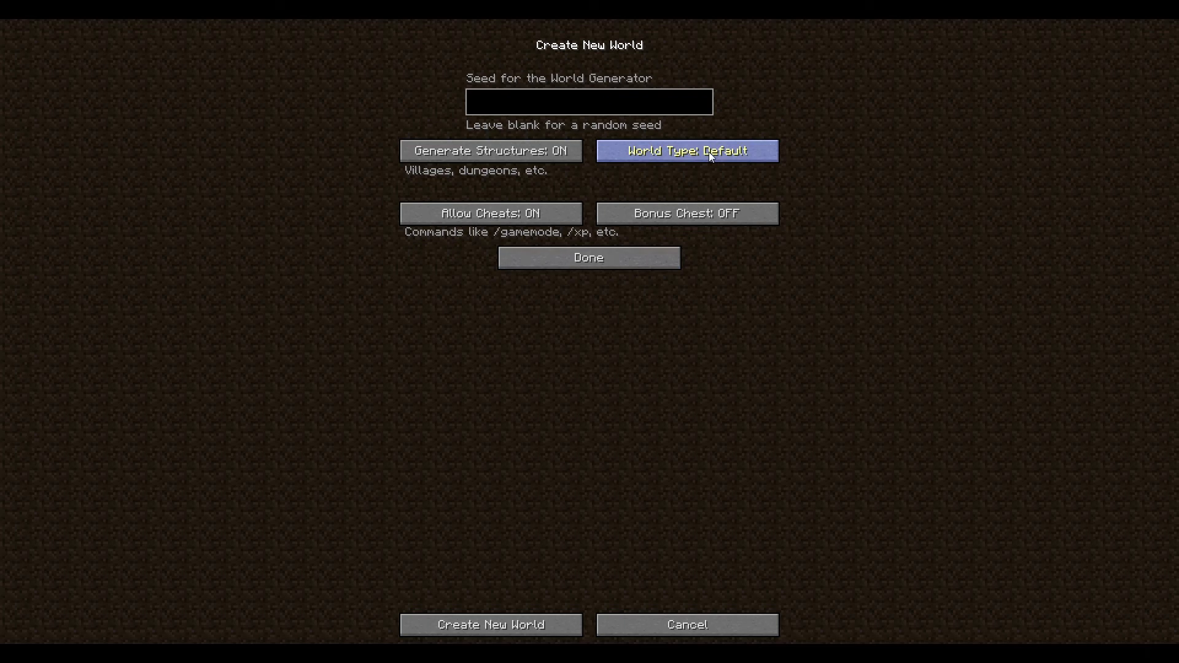
{"action": "left_click", "coordinate": [685, 150]}
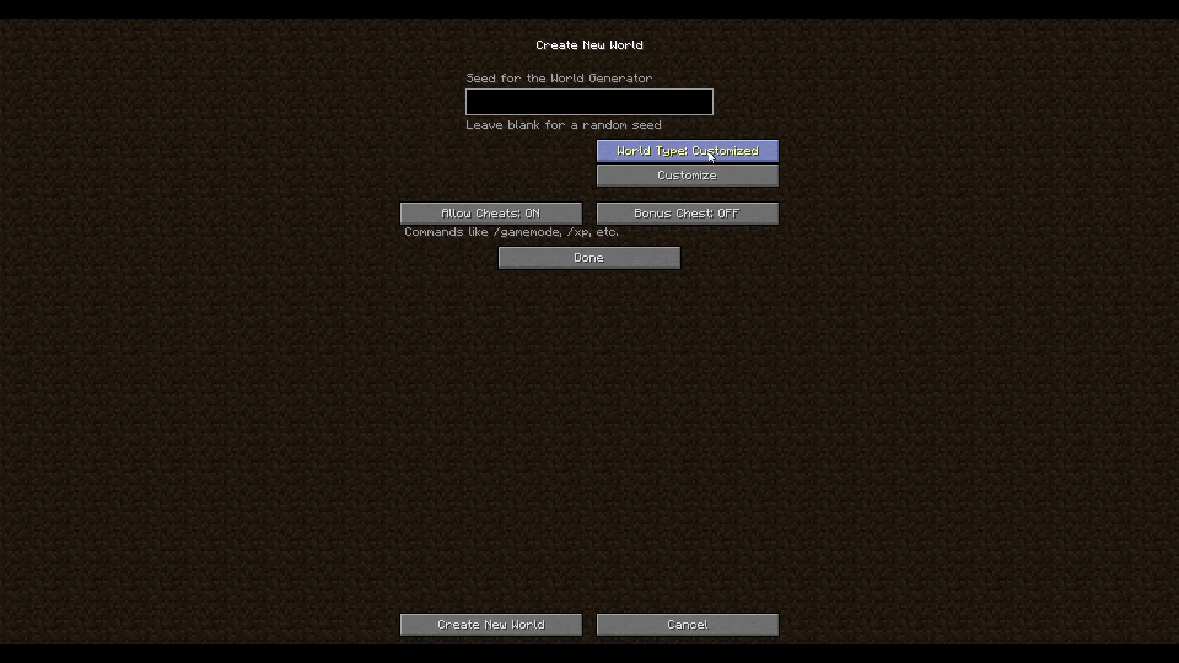
{"action": "left_click", "coordinate": [685, 175]}
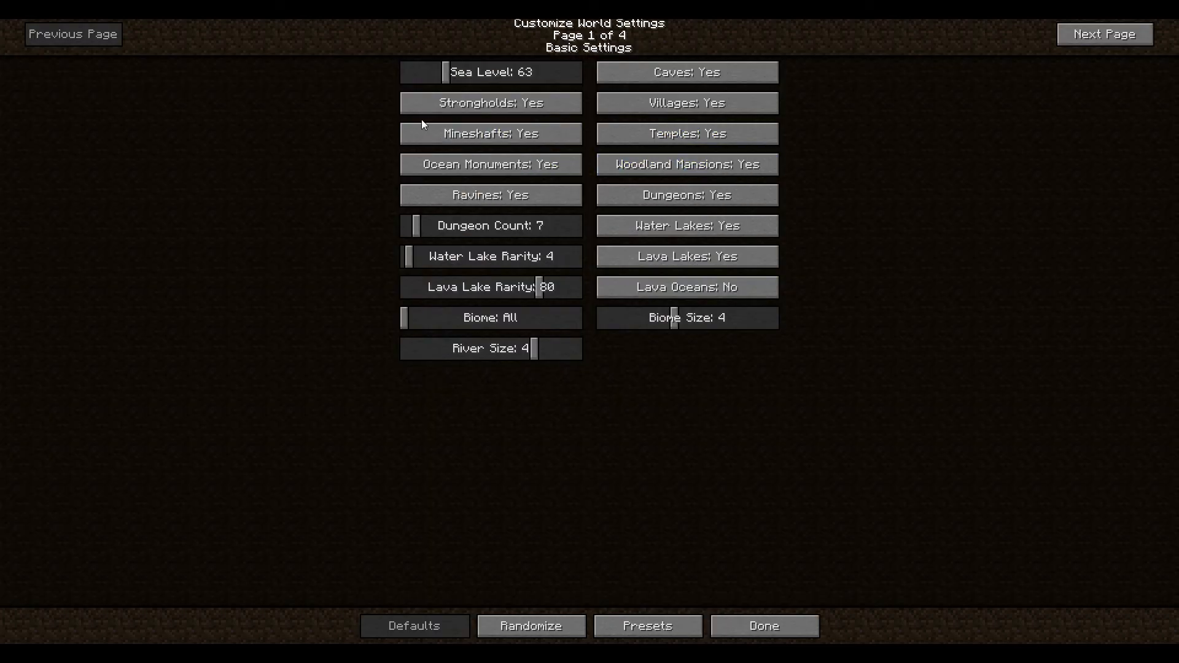
{"action": "left_click", "coordinate": [490, 133]}
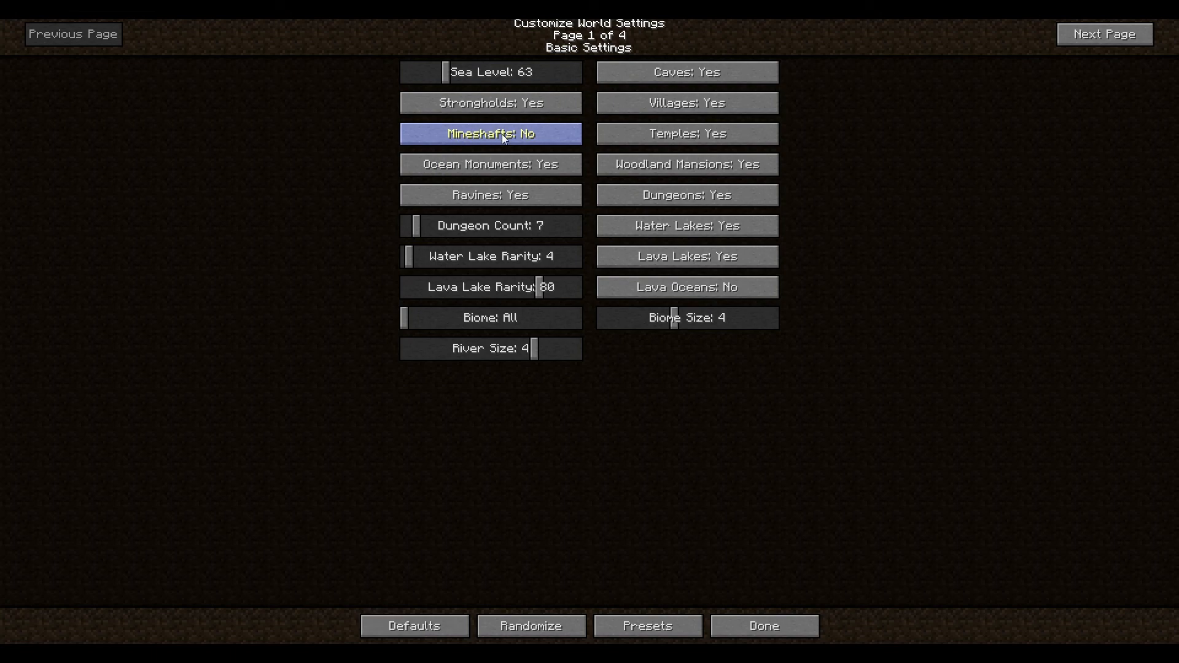
{"action": "left_click", "coordinate": [685, 71]}
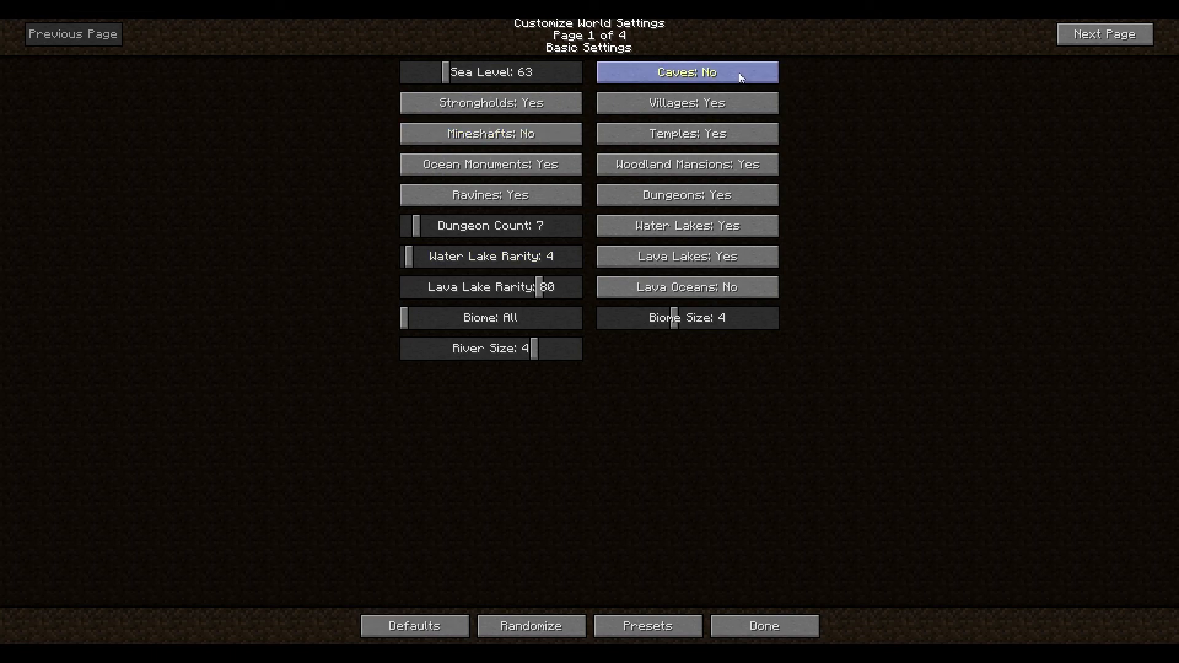
Confirm the customized settings and generate the Happy Fun Time world
{"action": "left_click", "coordinate": [762, 626]}
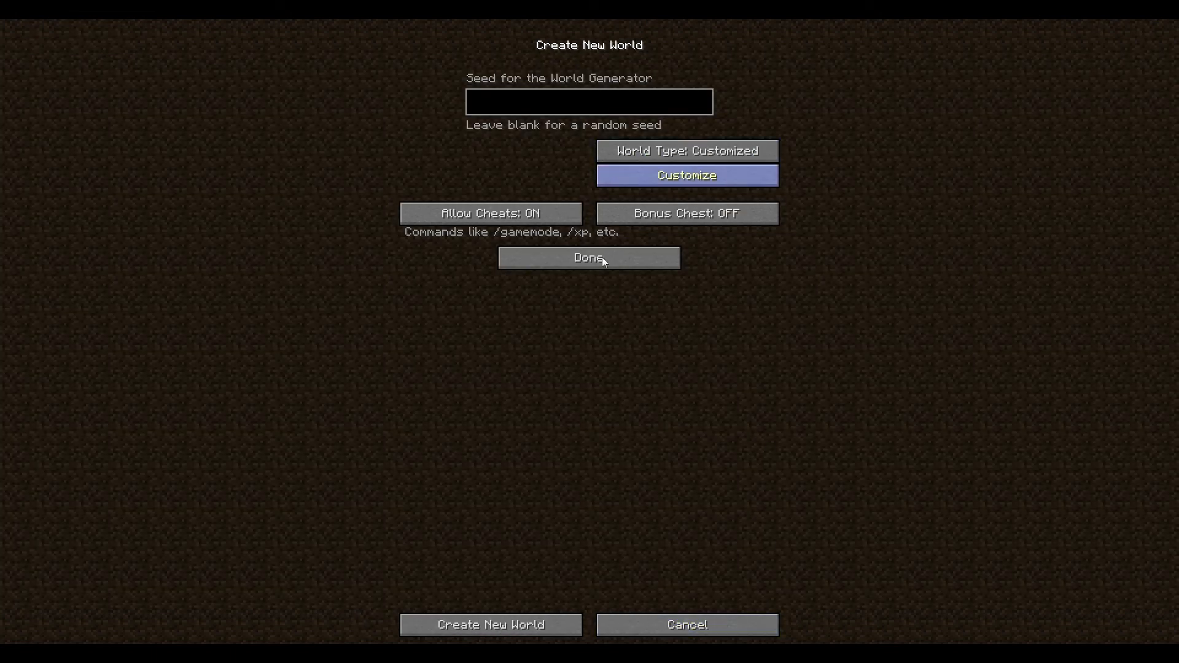
{"action": "left_click", "coordinate": [588, 258]}
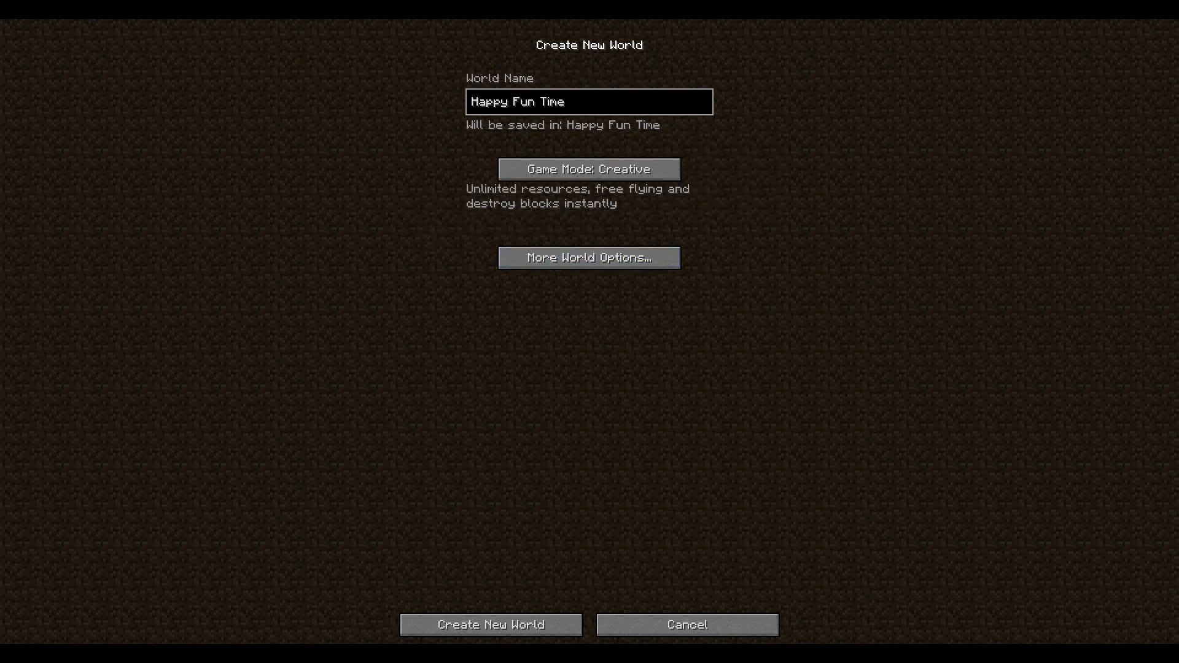
{"action": "left_click", "coordinate": [490, 625]}
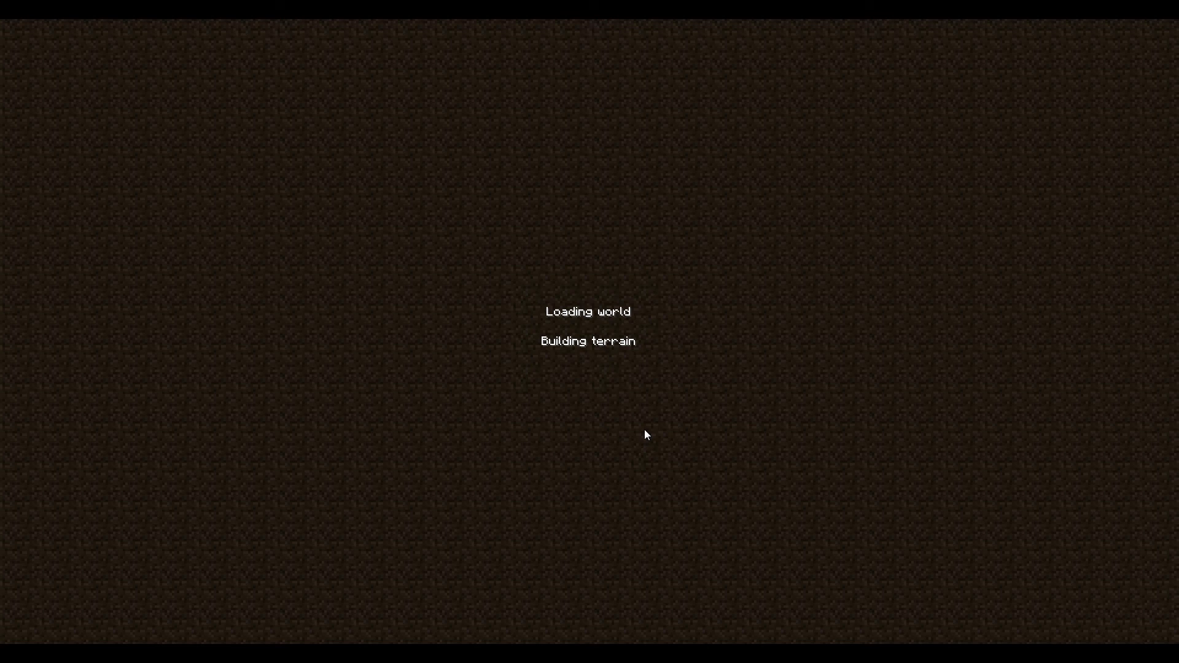
{"action": "mouse_move", "coordinate": [865, 384]}
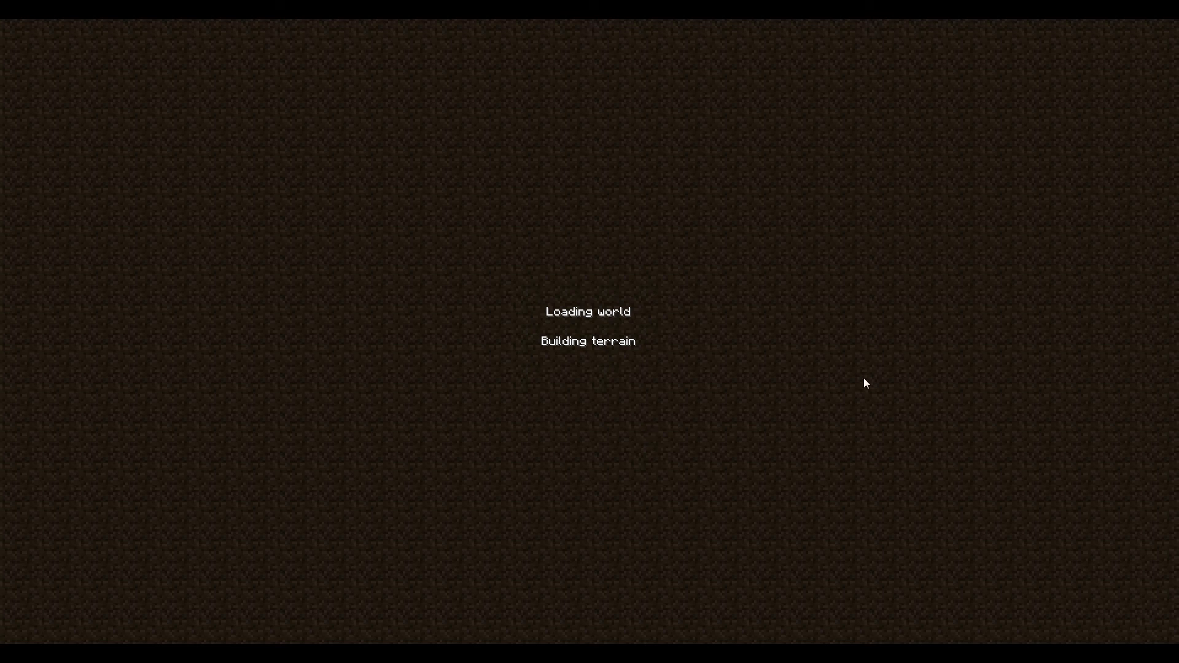
{"action": "mouse_move", "coordinate": [865, 386]}
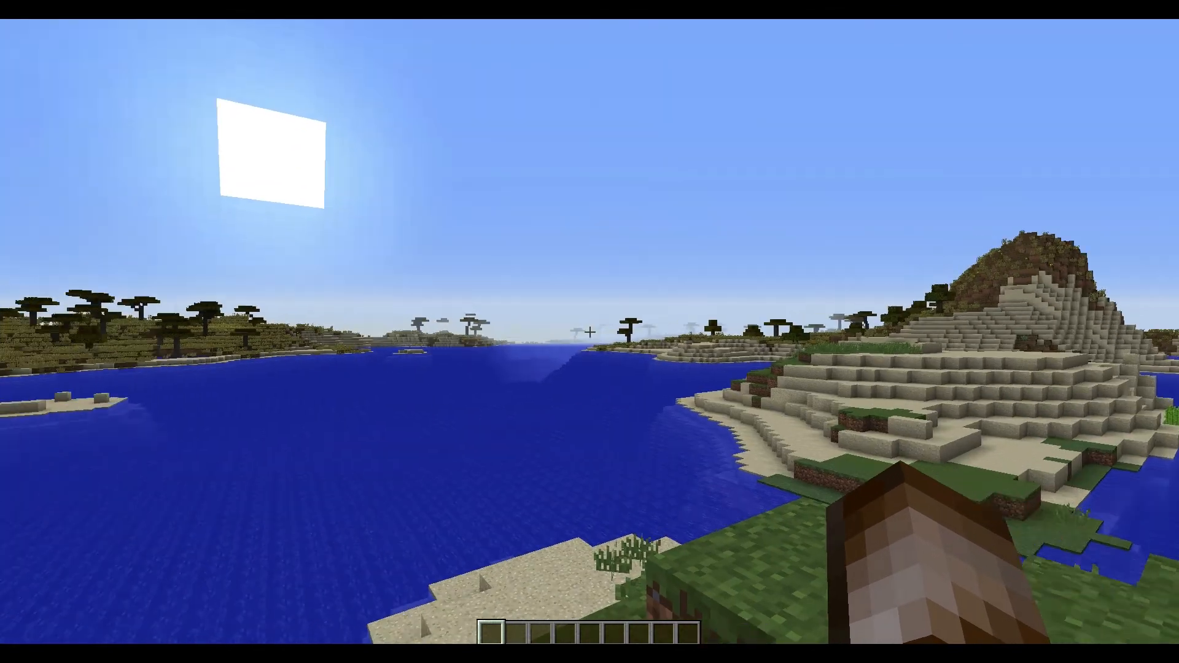
{"action": "mouse_move", "coordinate": [590, 330]}
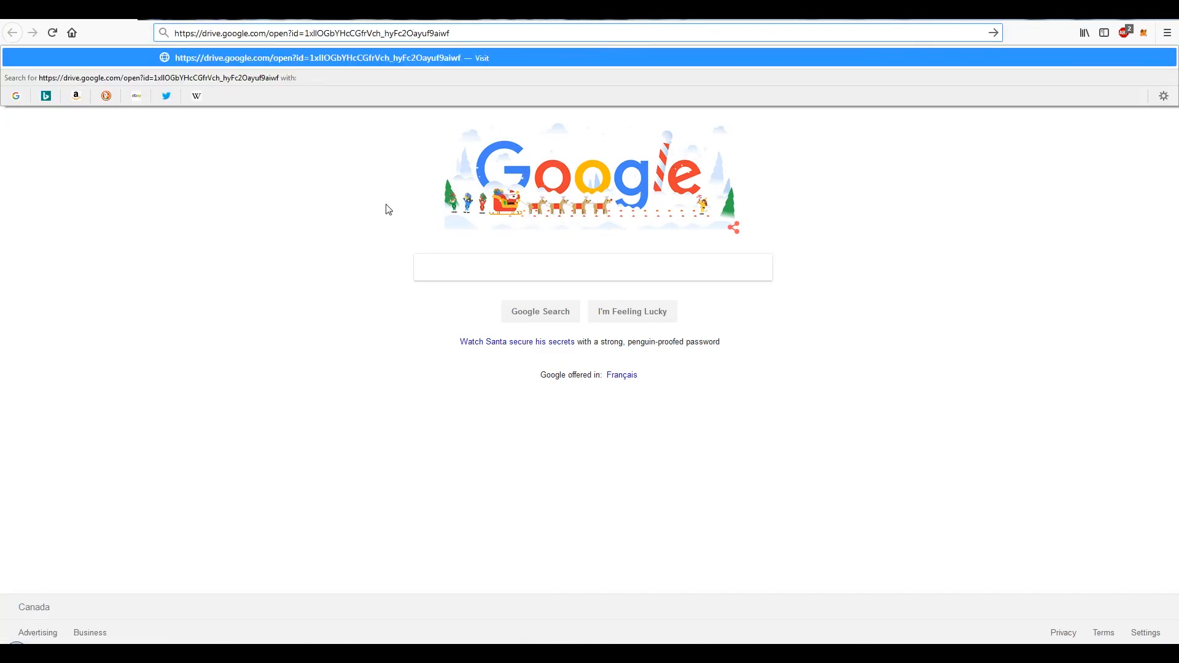
{"action": "mouse_move", "coordinate": [428, 78]}
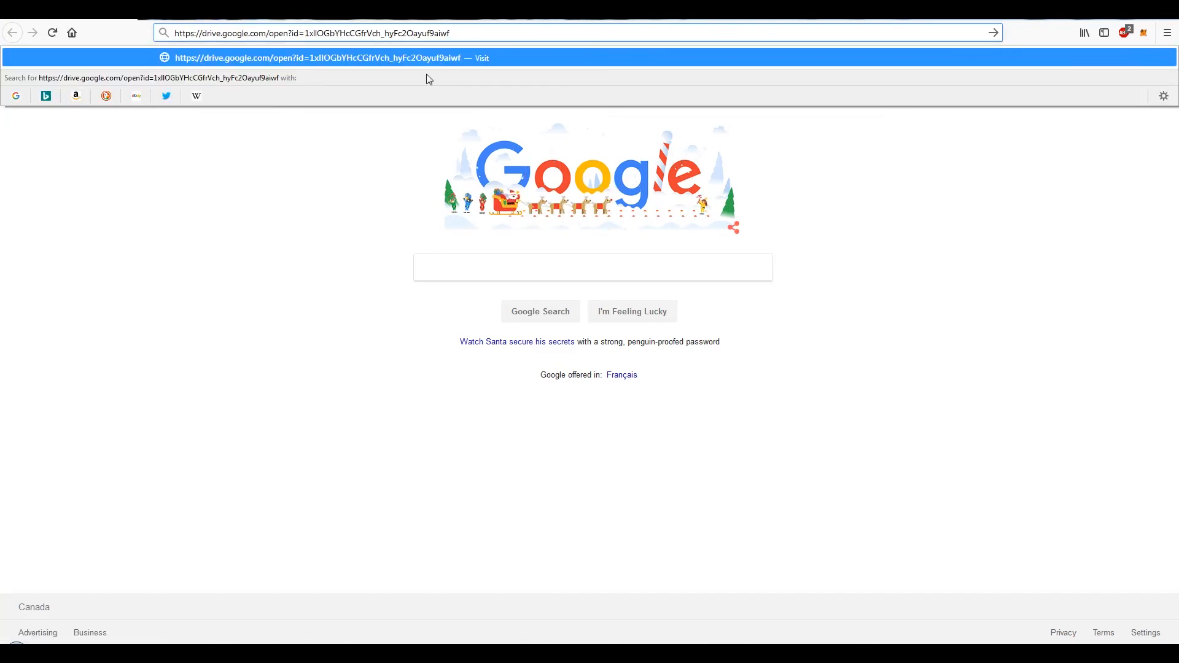
{"action": "mouse_move", "coordinate": [899, 228]}
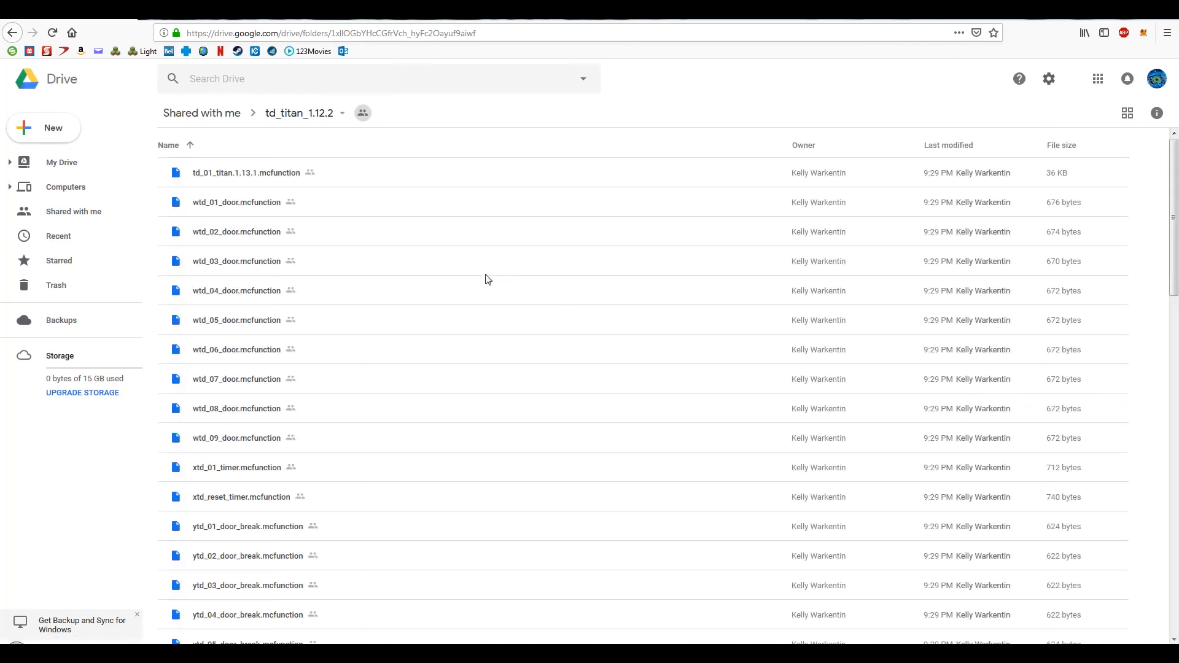
Scroll through the td_titan_1.12.2 folder's list of mcfunction files
{"action": "scroll", "scroll_direction": "down", "scroll_amount": 3}
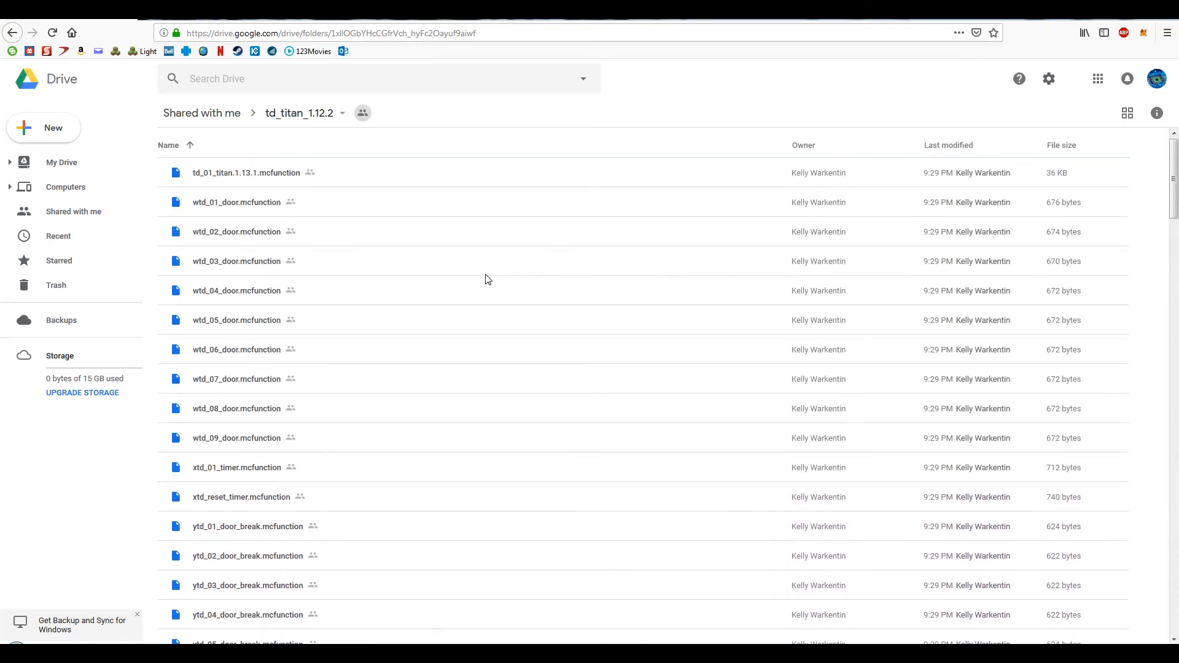
{"action": "mouse_move", "coordinate": [301, 113]}
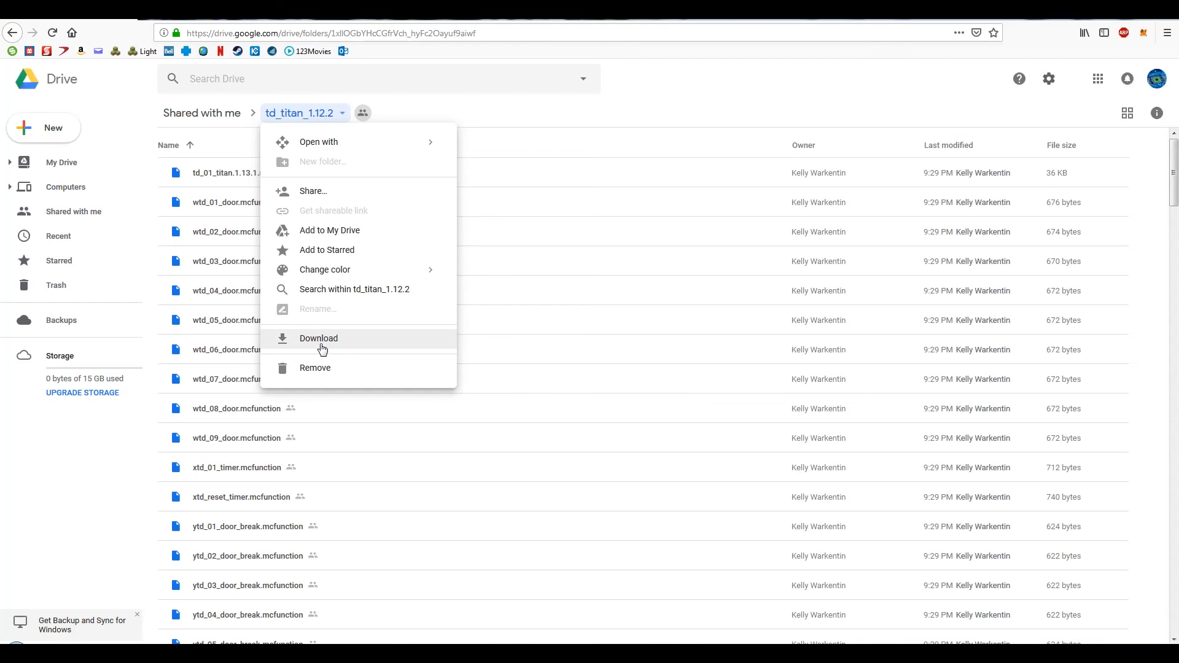
Download the td_titan_1.12.2 folder as a zip and choose to save it to the Desktop
{"action": "left_click", "coordinate": [318, 338]}
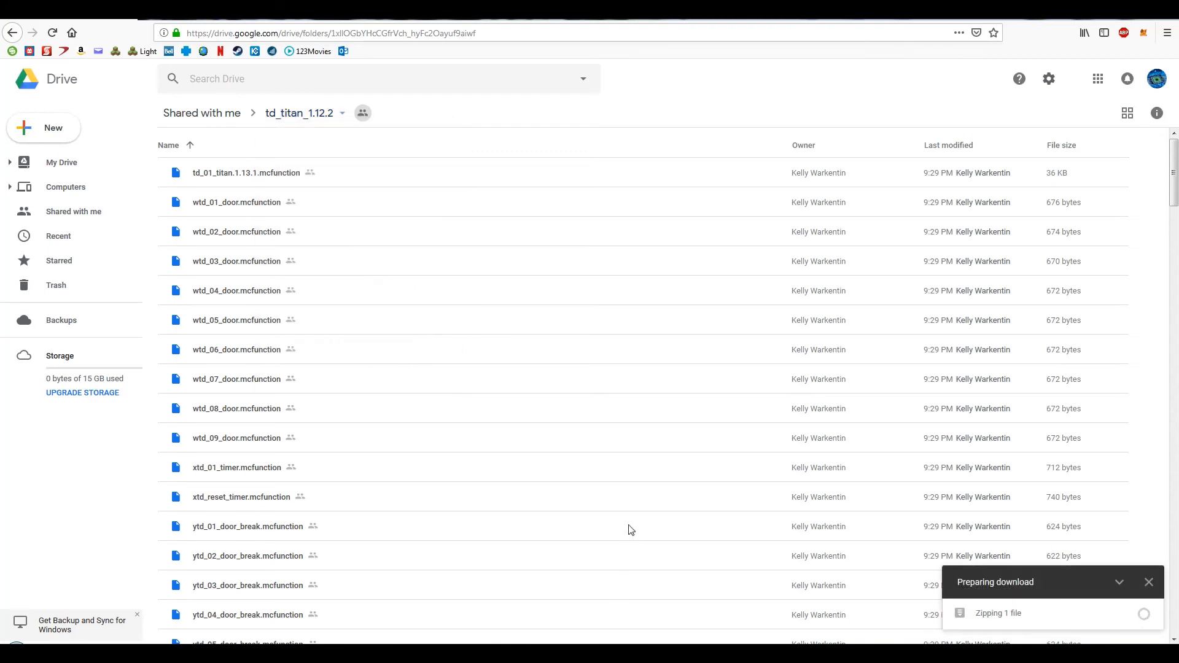
{"action": "mouse_move", "coordinate": [625, 517]}
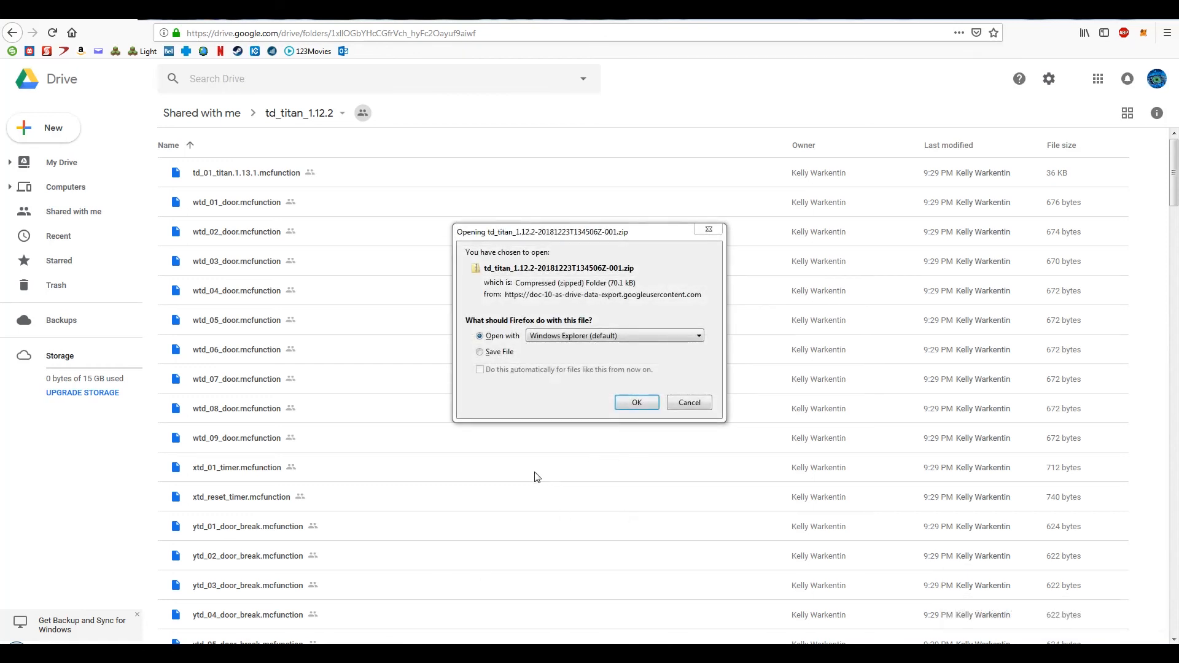
{"action": "mouse_move", "coordinate": [655, 491]}
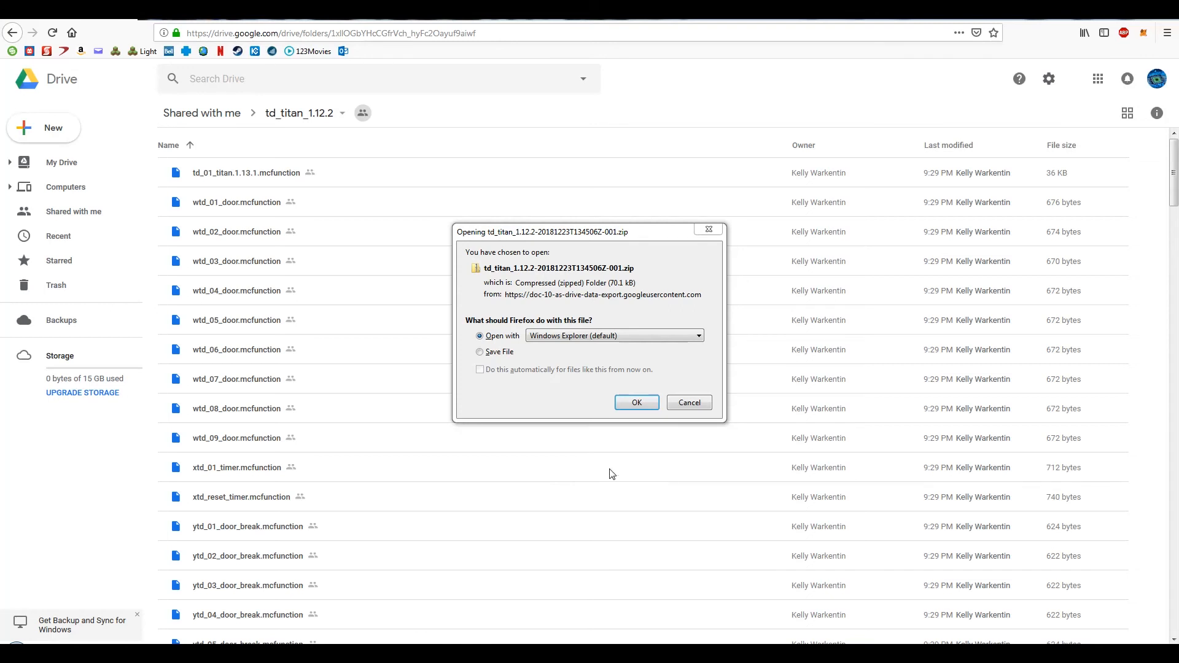
{"action": "left_click", "coordinate": [480, 352]}
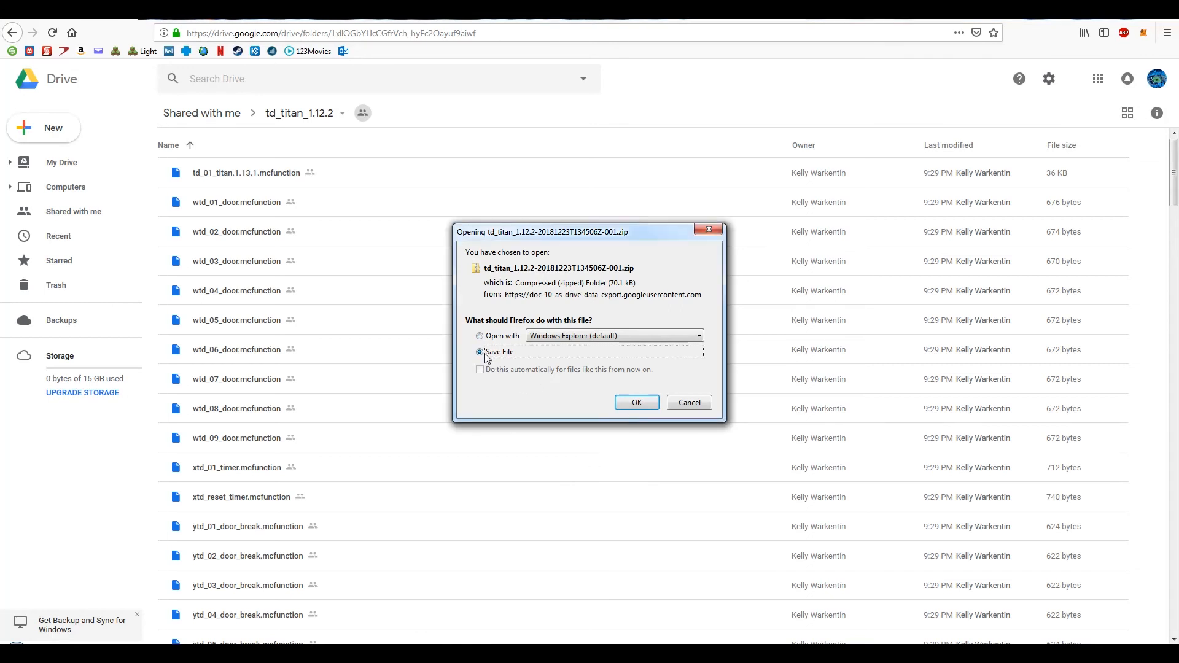
{"action": "left_click", "coordinate": [635, 403]}
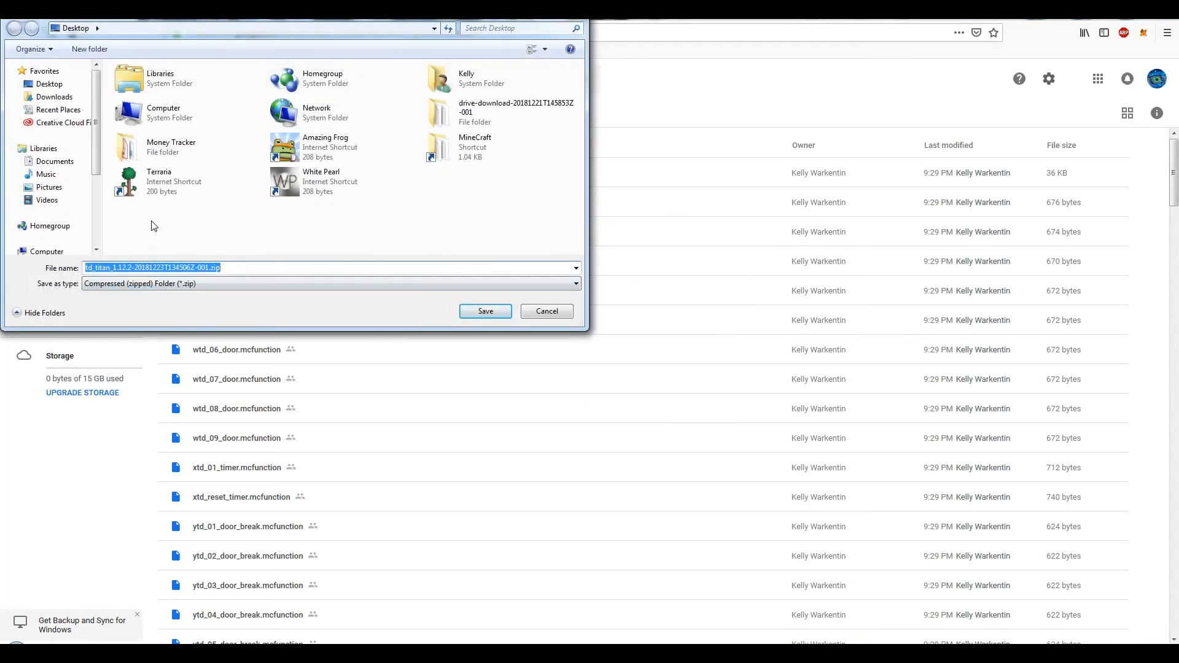
{"action": "mouse_move", "coordinate": [202, 258]}
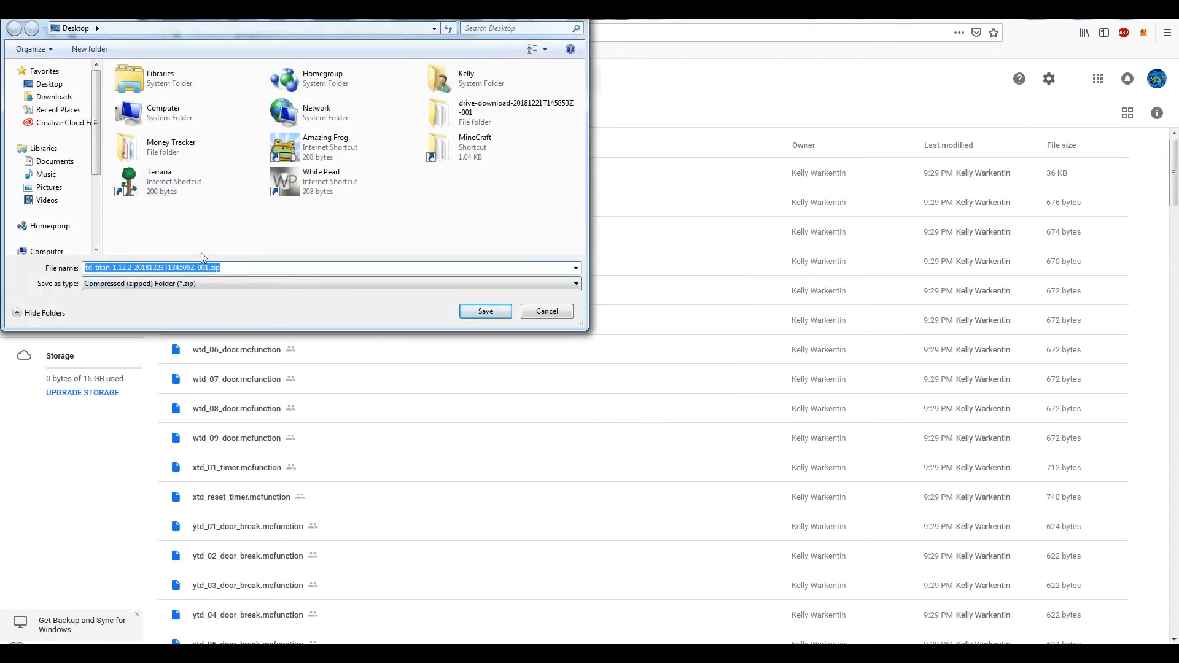
{"action": "mouse_move", "coordinate": [279, 235]}
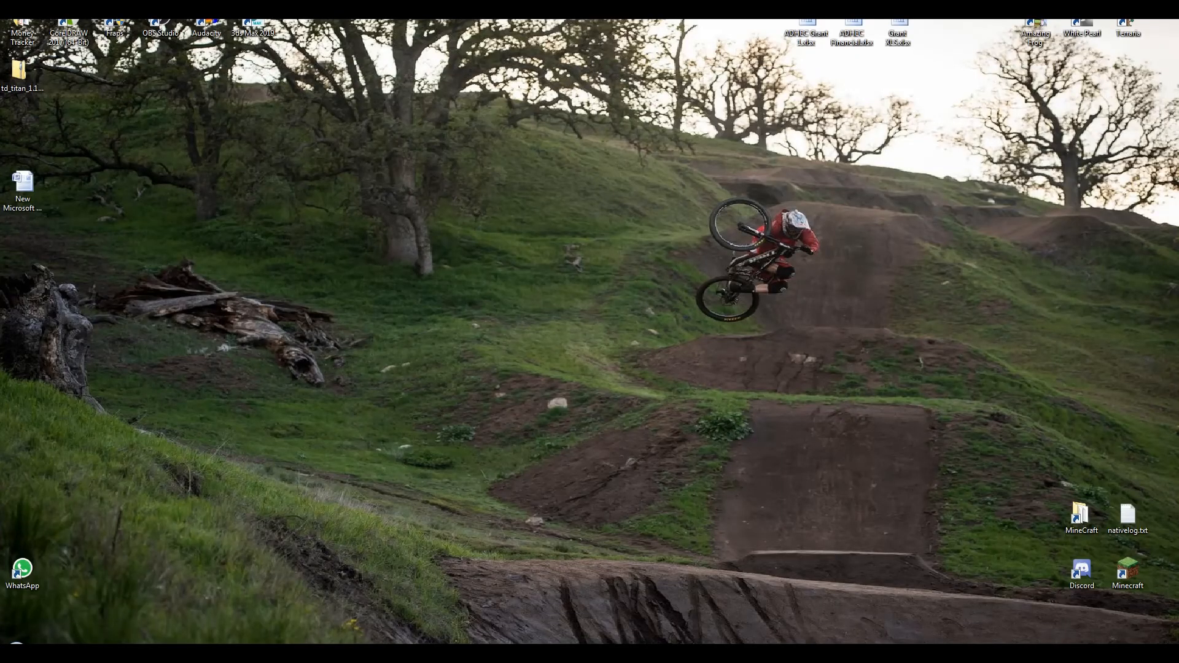
Extract all files from the td_titan zip into a folder on the Desktop
{"action": "left_click", "coordinate": [20, 75]}
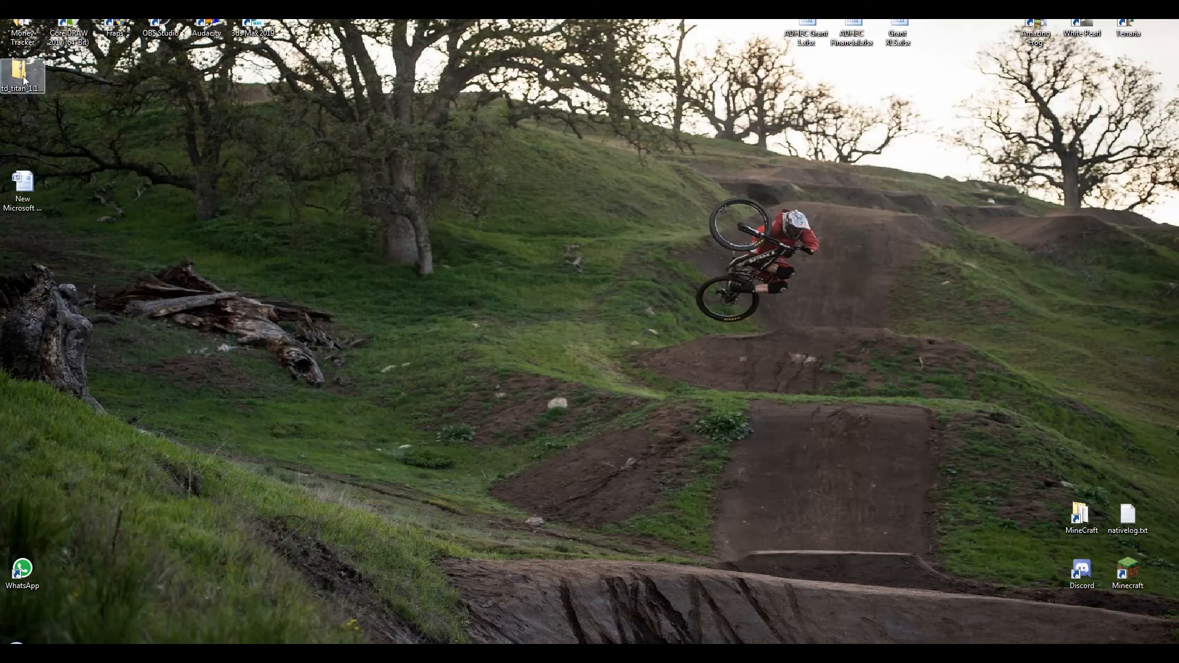
{"action": "left_click_drag", "start_coordinate": [22, 75], "coordinate": [575, 255]}
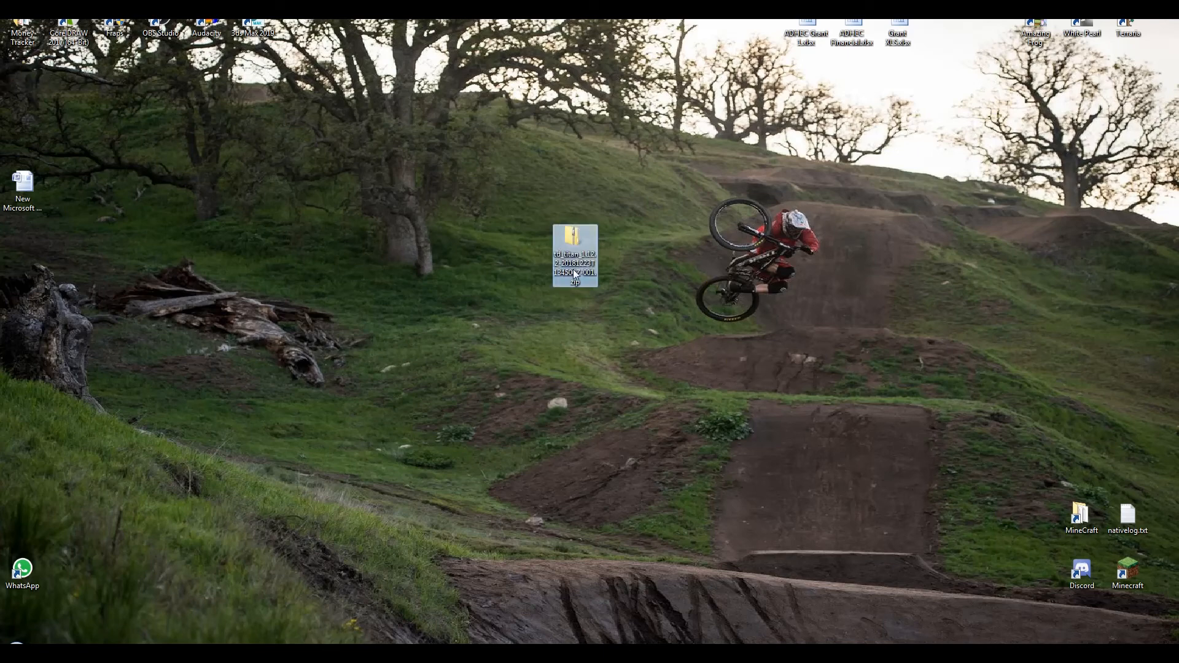
{"action": "mouse_move", "coordinate": [575, 241]}
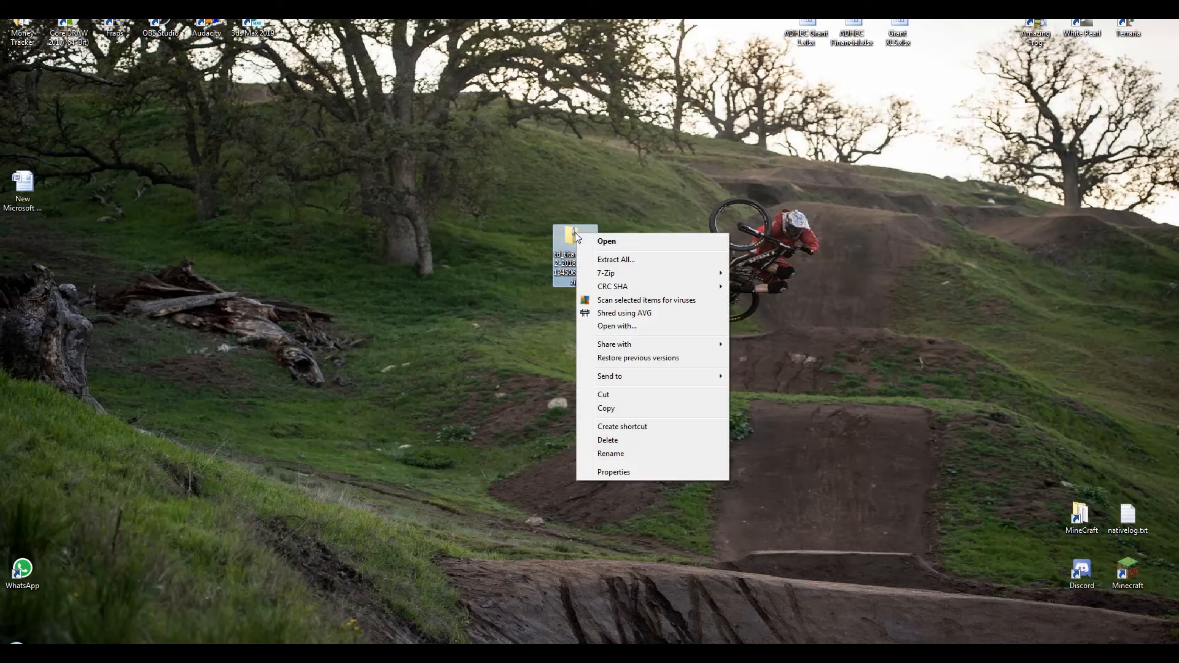
{"action": "left_click", "coordinate": [615, 259]}
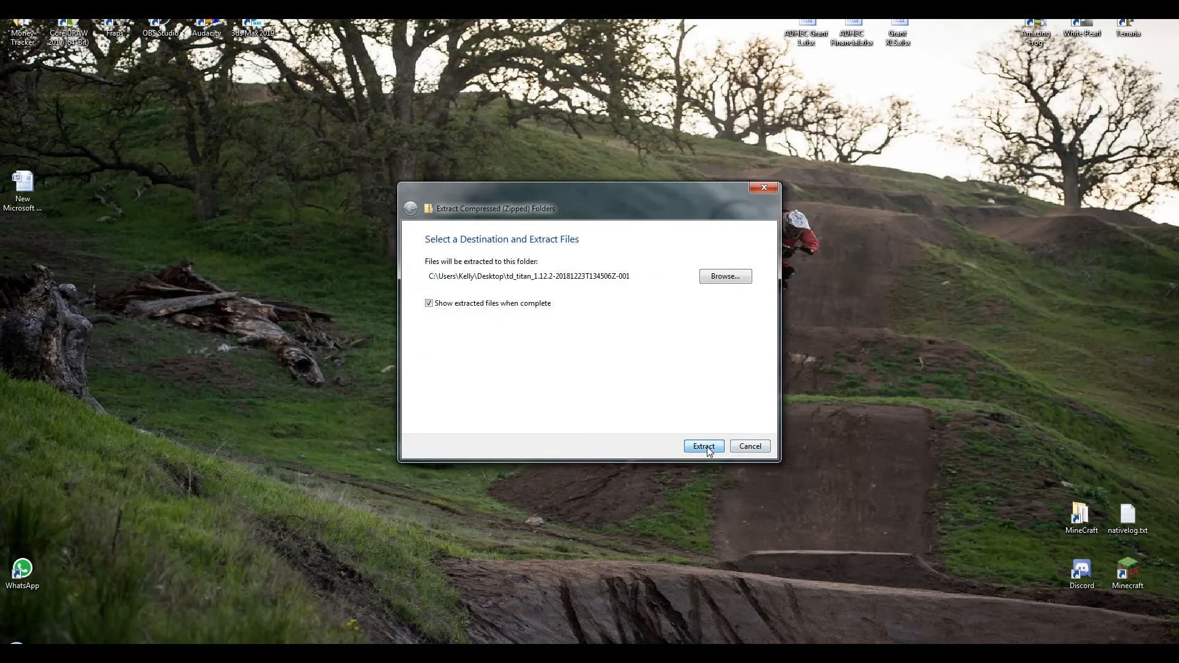
{"action": "left_click", "coordinate": [703, 446]}
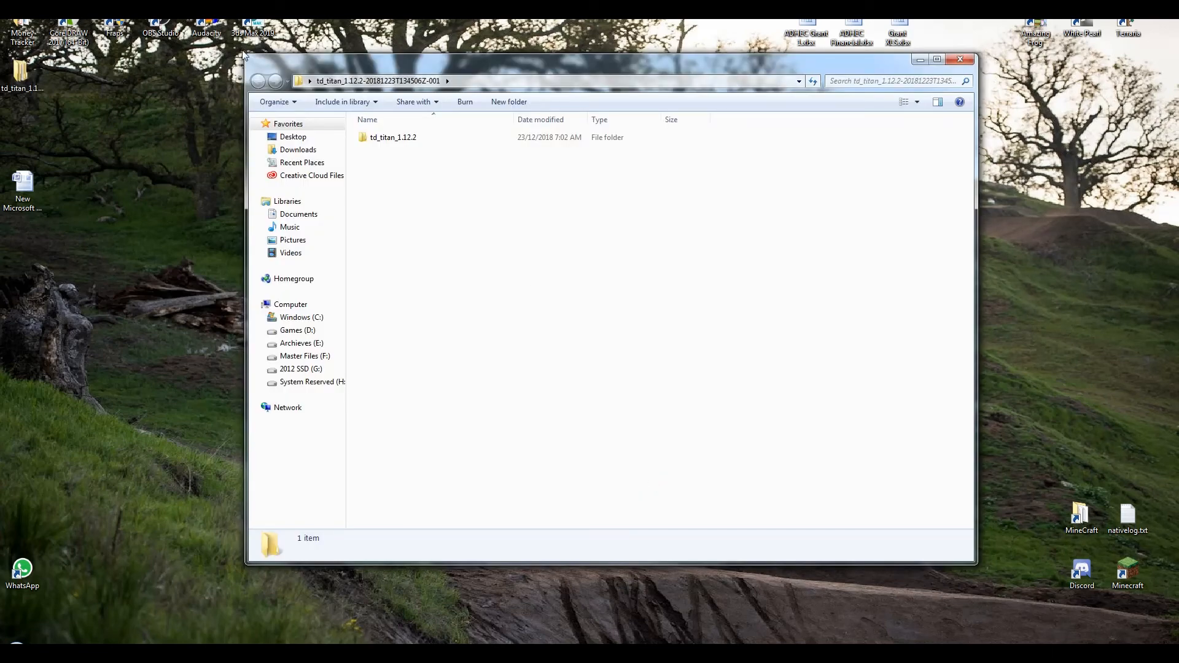
Move the zip aside and copy the inner td_titan_1.12.2 folder from the extracted window
{"action": "left_click", "coordinate": [21, 71]}
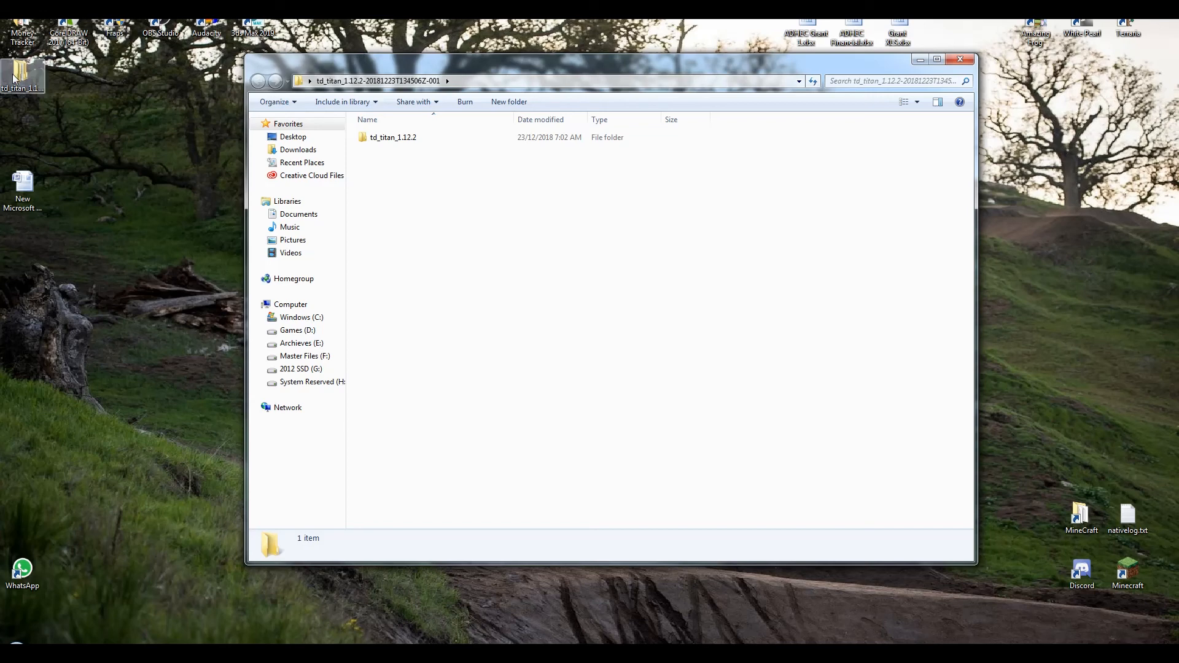
{"action": "left_click_drag", "start_coordinate": [15, 75], "coordinate": [160, 142]}
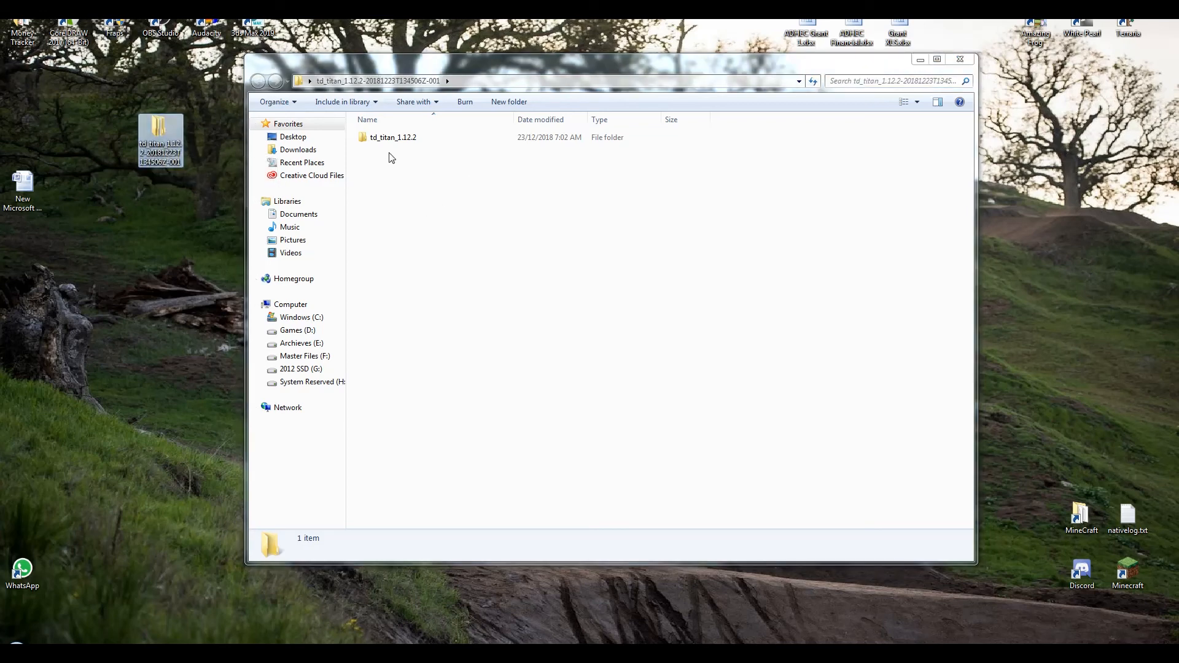
{"action": "left_click", "coordinate": [393, 136]}
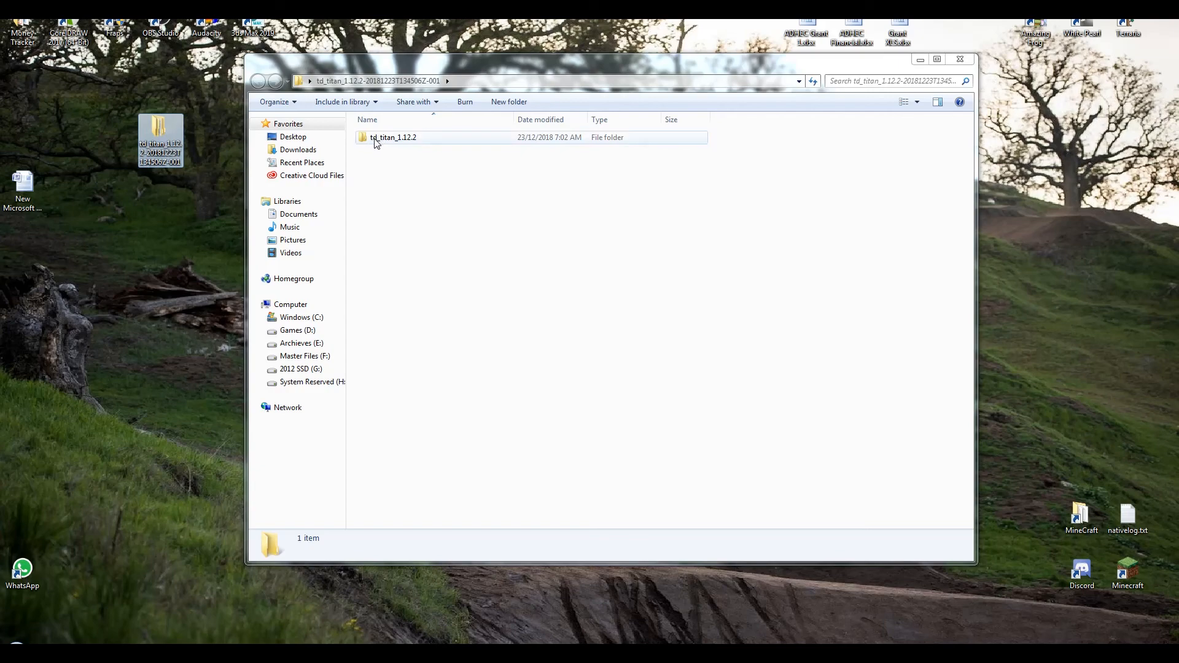
{"action": "double_click", "coordinate": [392, 136]}
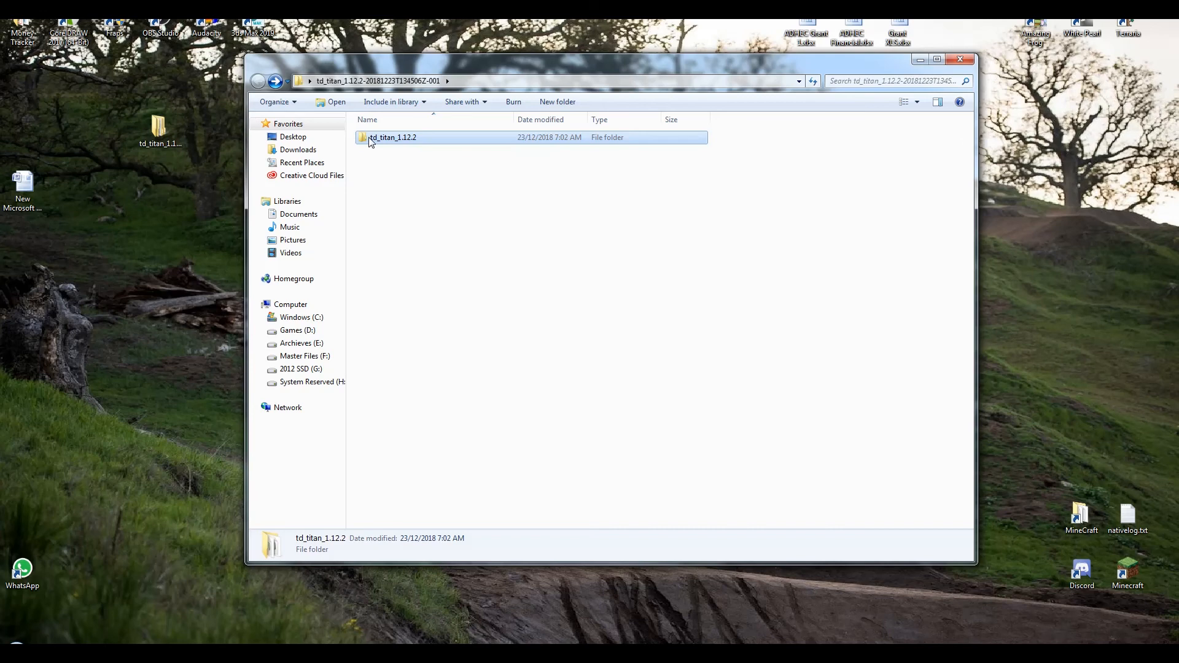
{"action": "right_click", "coordinate": [393, 136]}
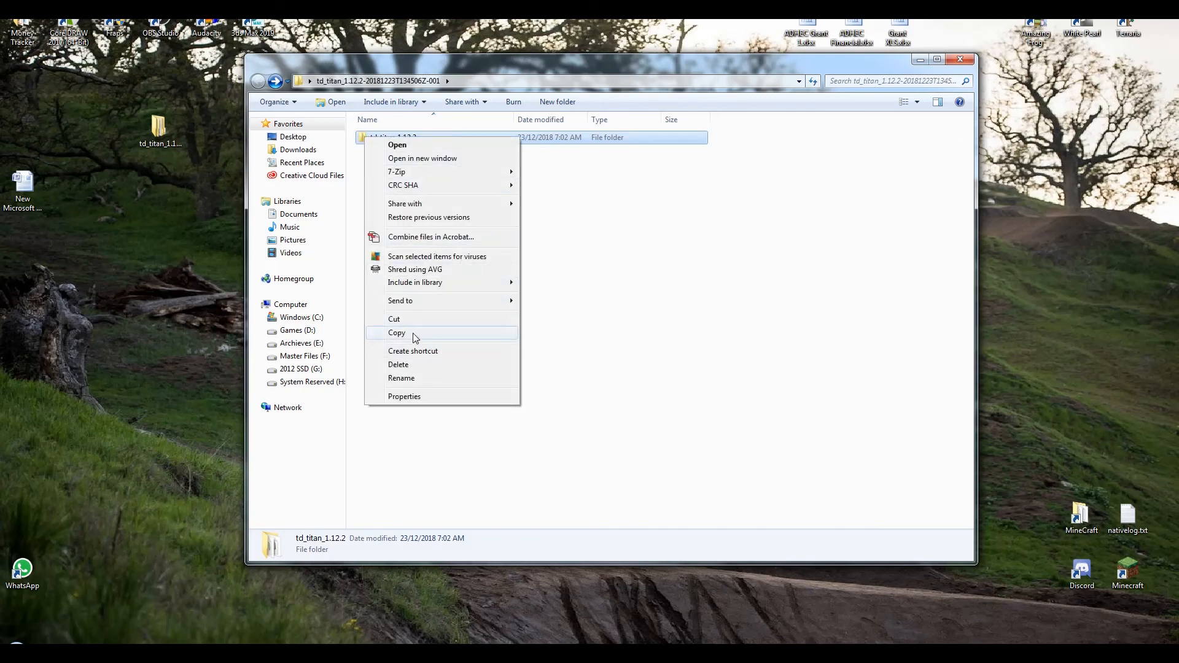
{"action": "left_click", "coordinate": [396, 333]}
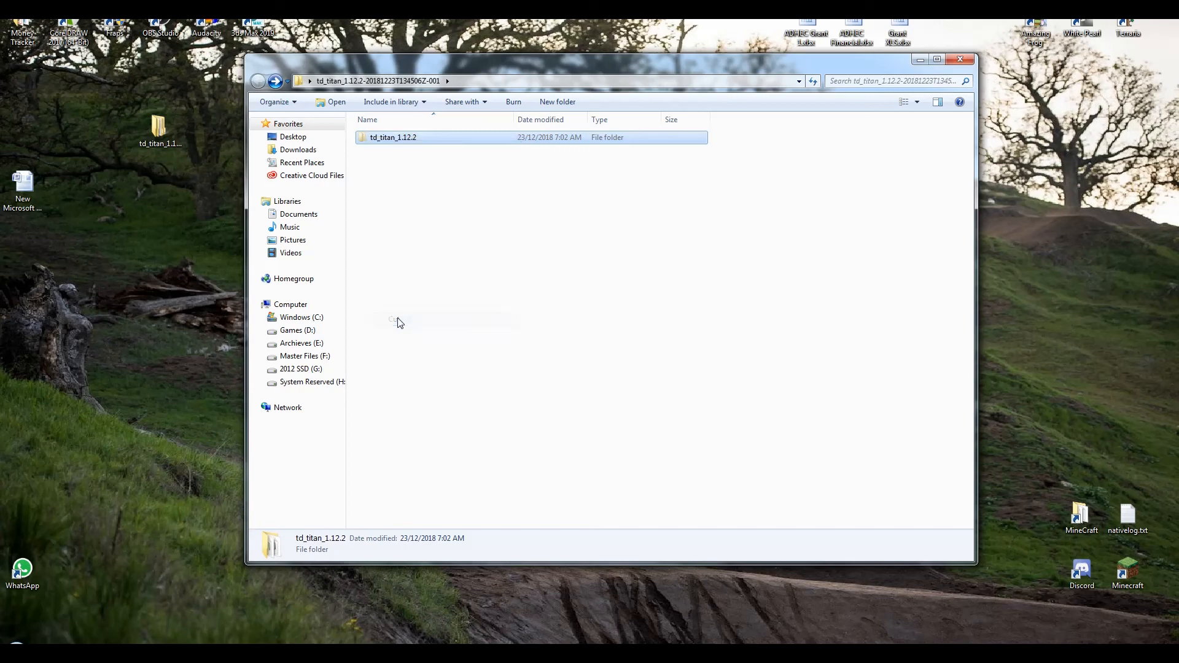
{"action": "mouse_move", "coordinate": [1095, 549]}
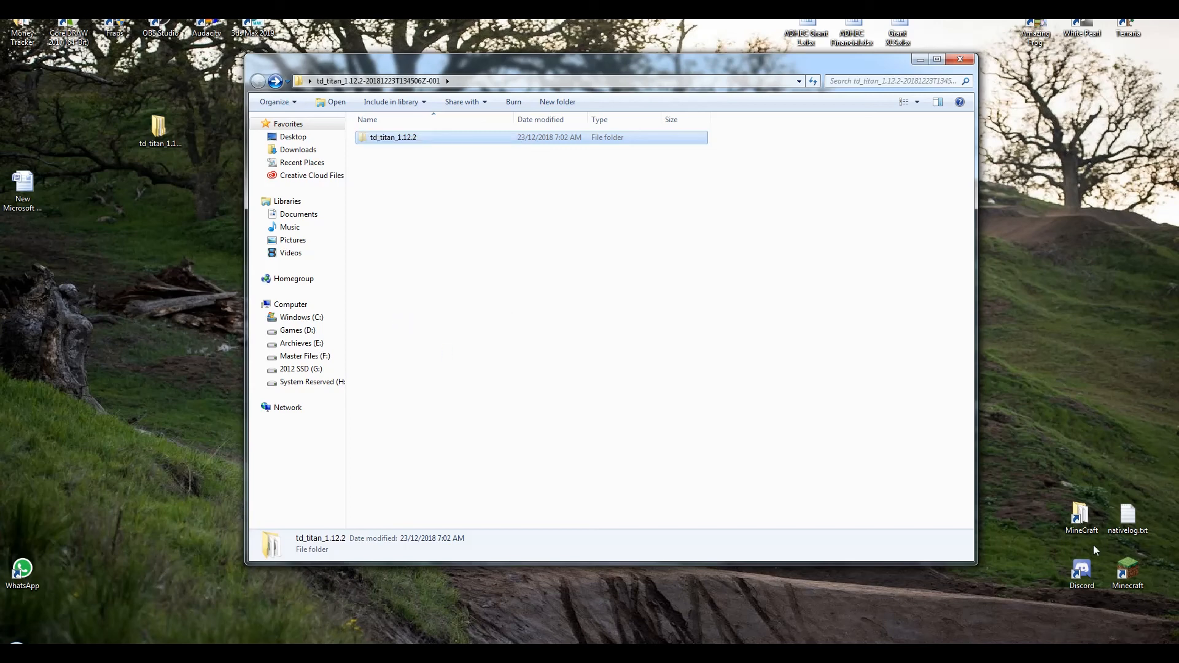
{"action": "mouse_move", "coordinate": [25, 623]}
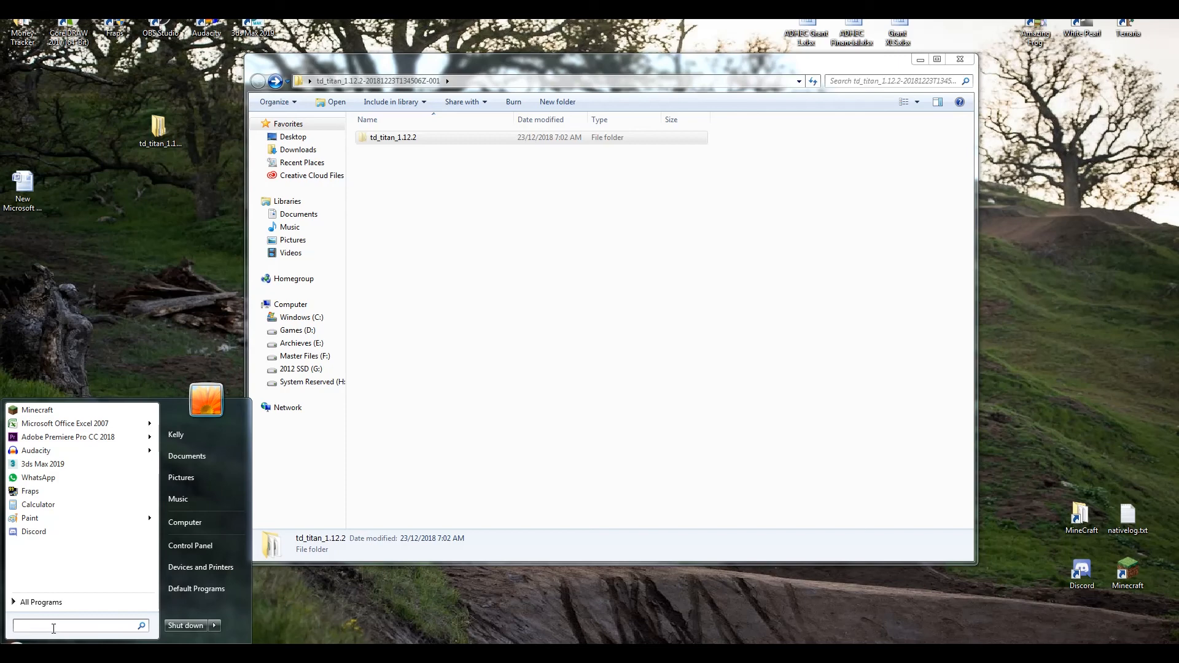
Go to %appdata% and into the .minecraft saves folder
{"action": "type", "text": "%app"}
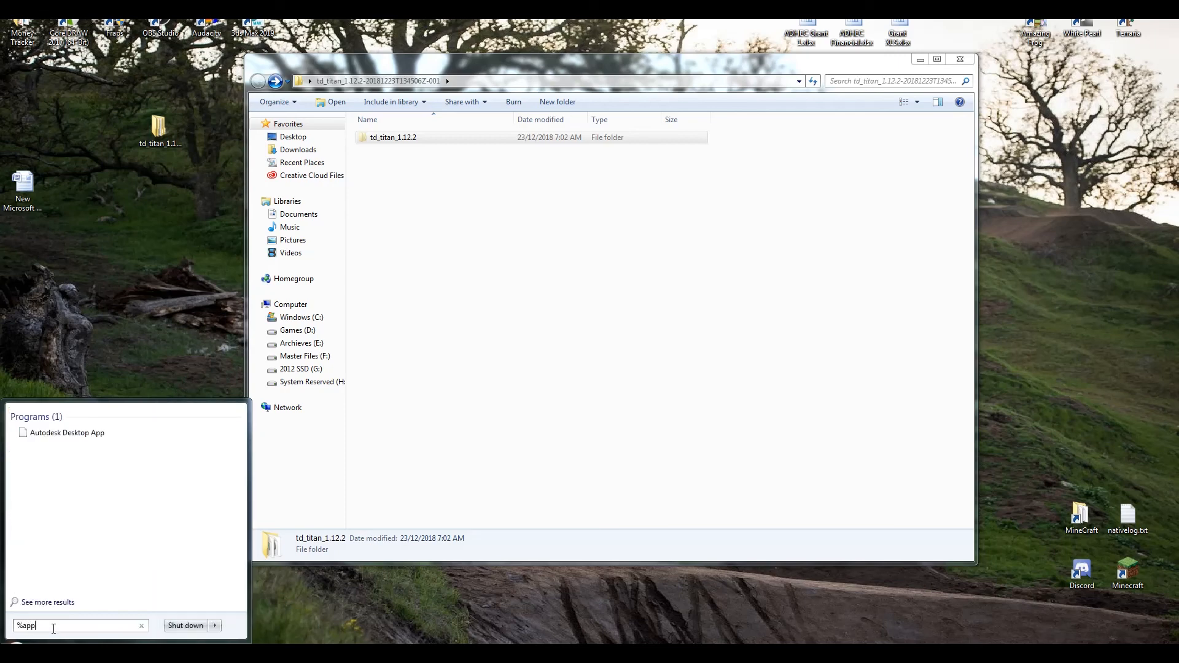
{"action": "type", "text": "data"}
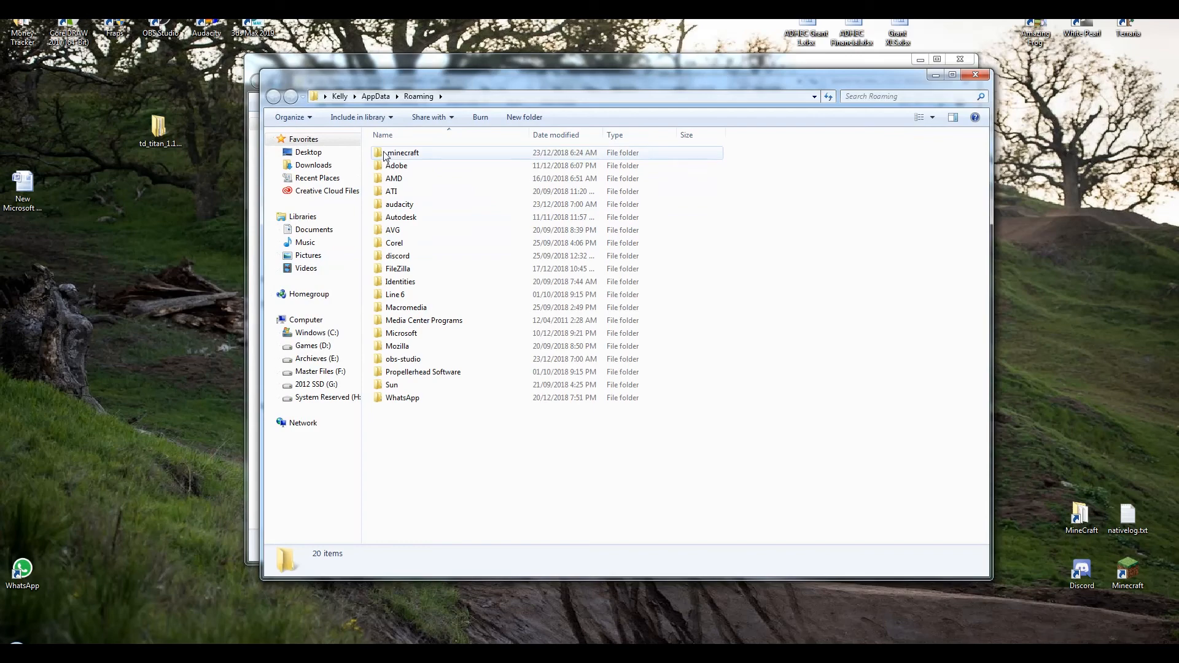
{"action": "double_click", "coordinate": [403, 153]}
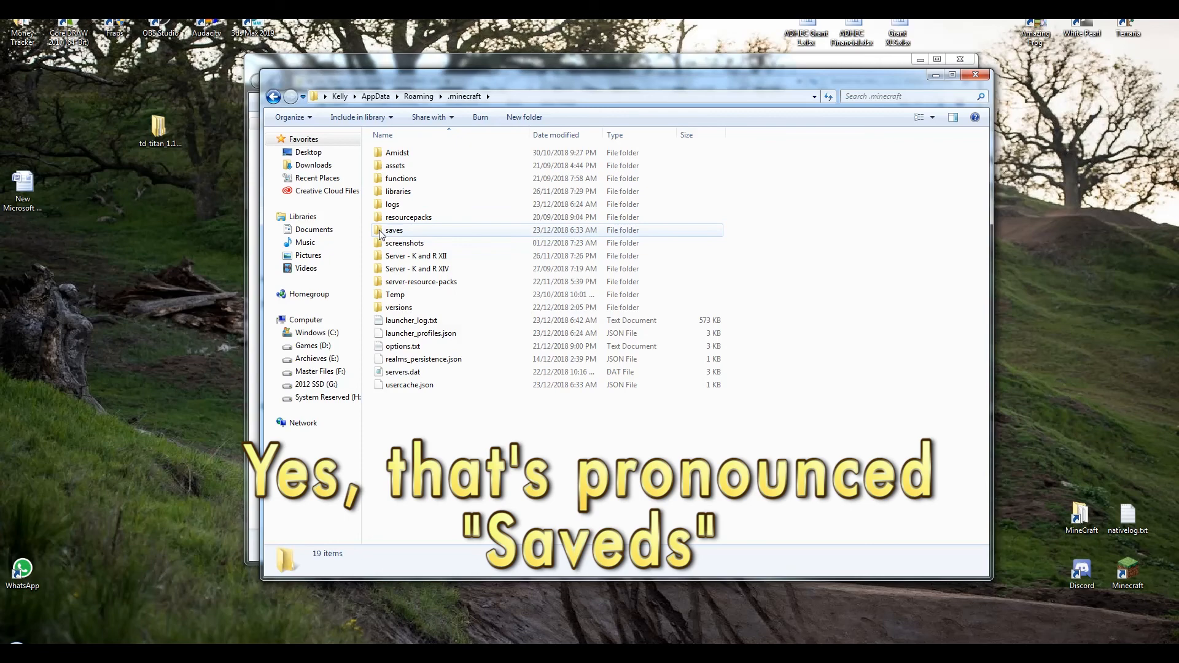
{"action": "double_click", "coordinate": [393, 230]}
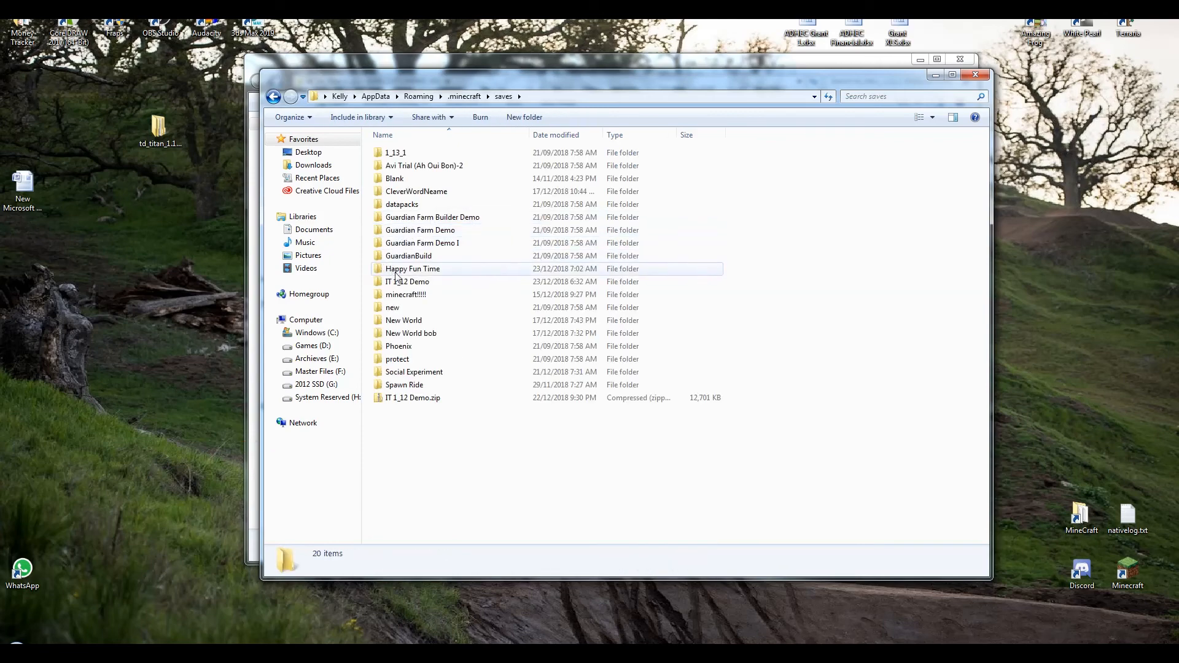
{"action": "mouse_move", "coordinate": [412, 269]}
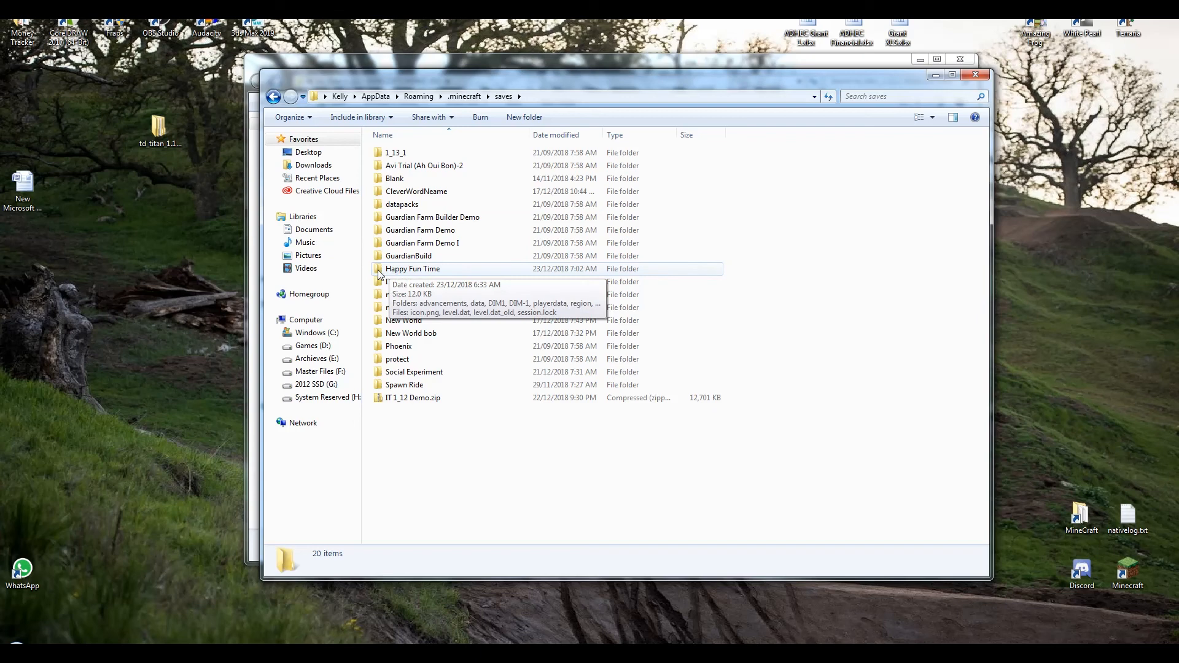
Enter the Happy Fun Time world's data folder and its empty functions folder
{"action": "double_click", "coordinate": [412, 269]}
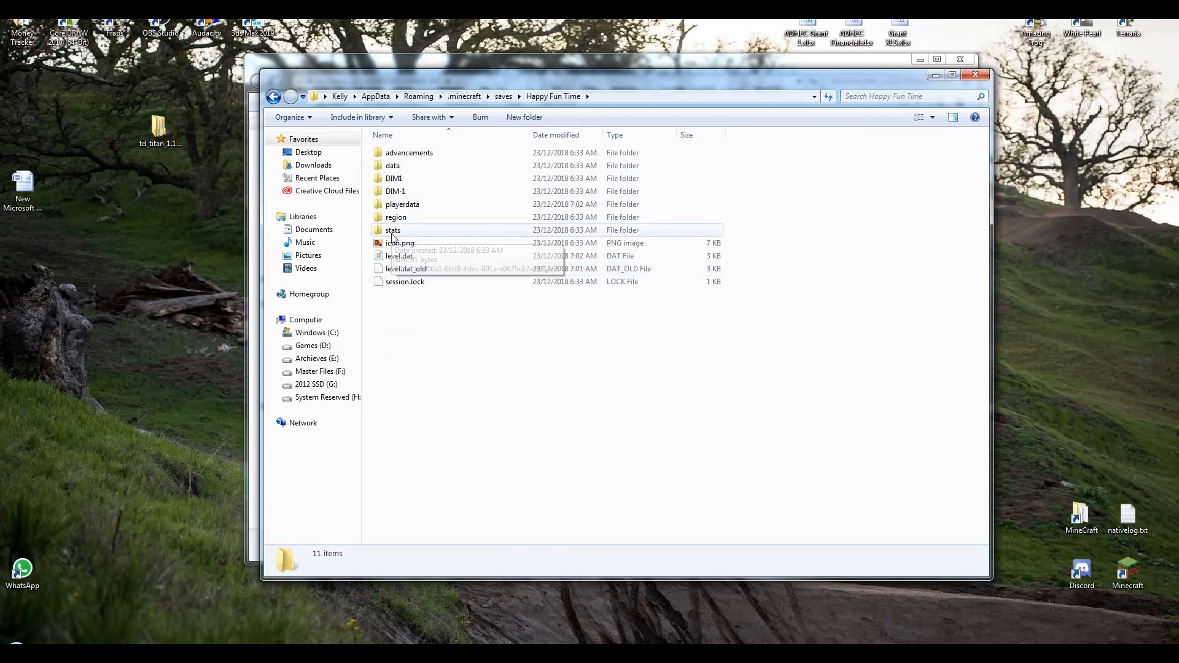
{"action": "mouse_move", "coordinate": [424, 179]}
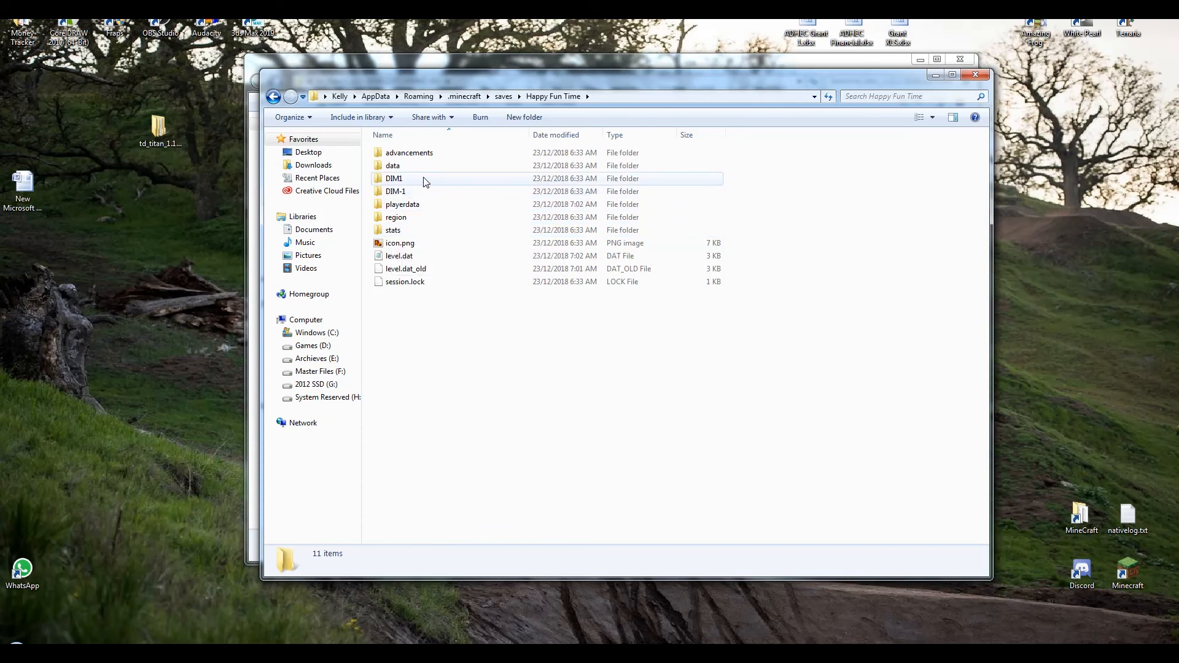
{"action": "double_click", "coordinate": [392, 166]}
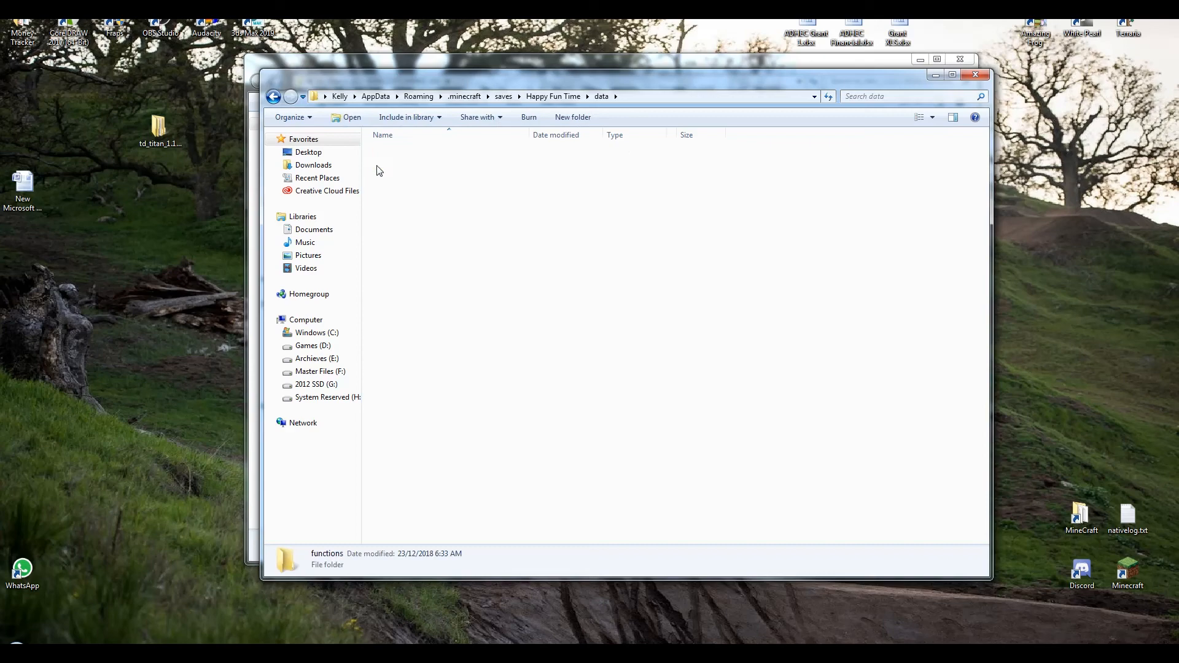
{"action": "double_click", "coordinate": [326, 560]}
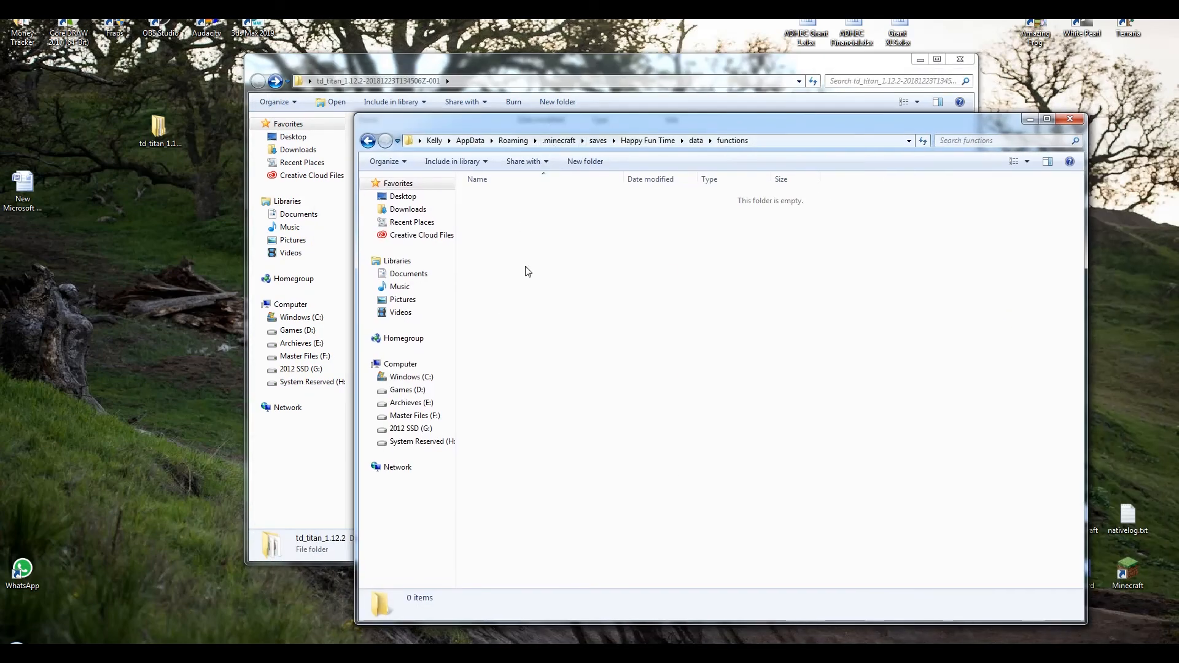
Paste the td_titan_1.12.2 folder into the world's functions folder
{"action": "right_click", "coordinate": [527, 270]}
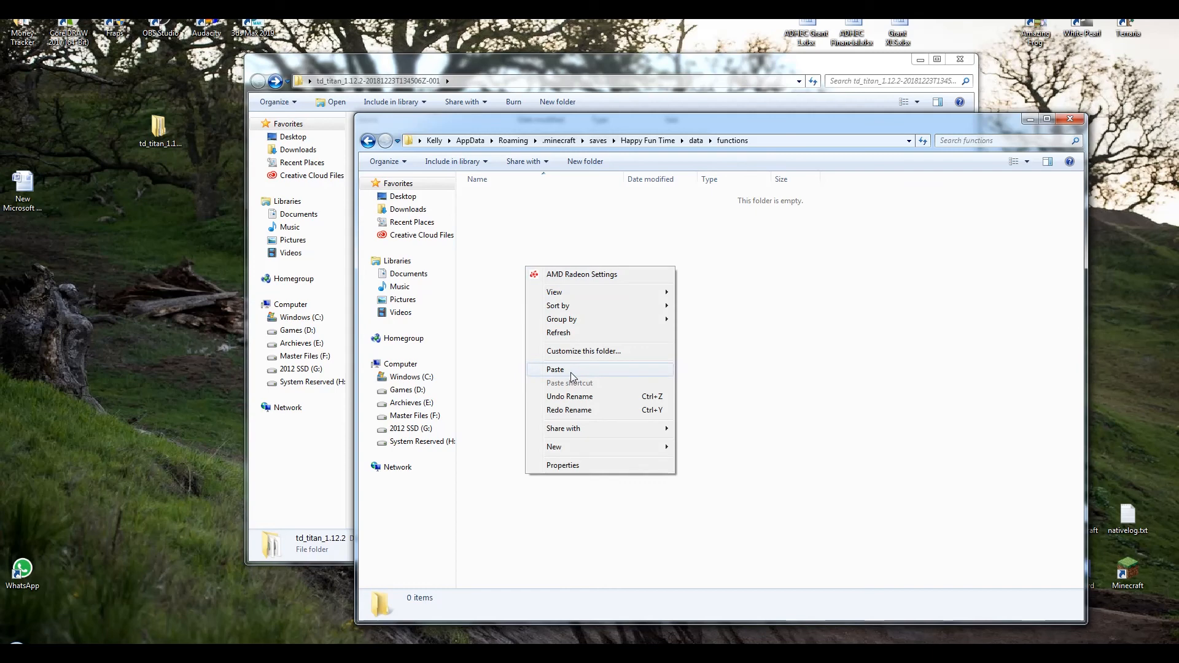
{"action": "left_click", "coordinate": [555, 369]}
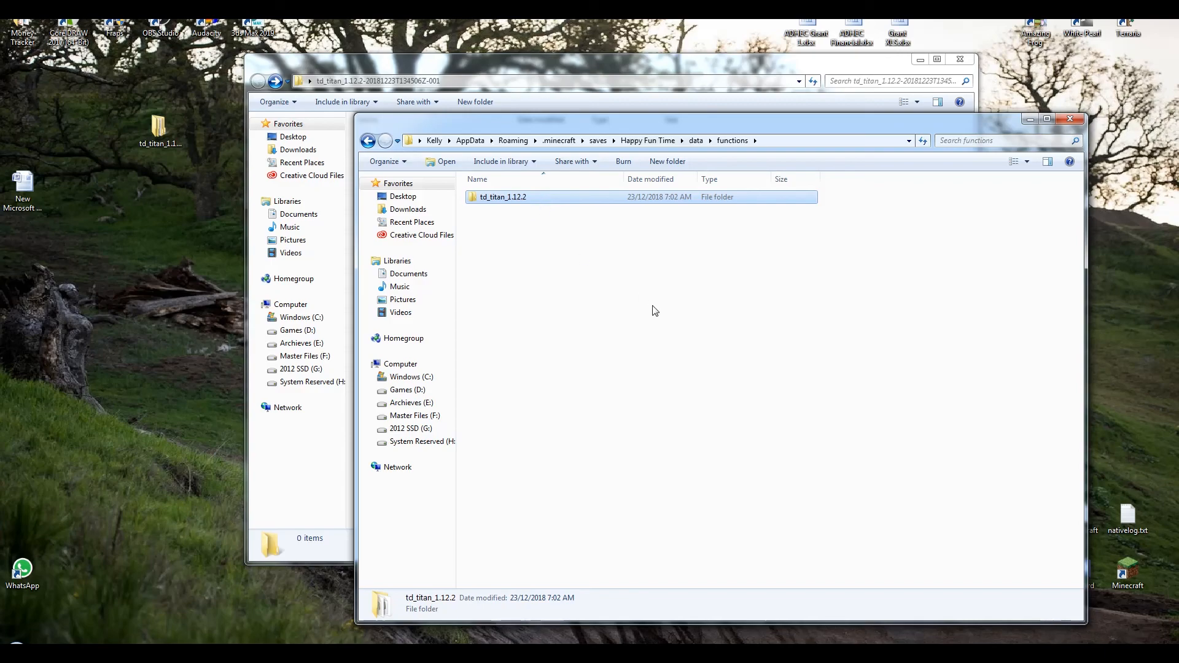
{"action": "mouse_move", "coordinate": [688, 315]}
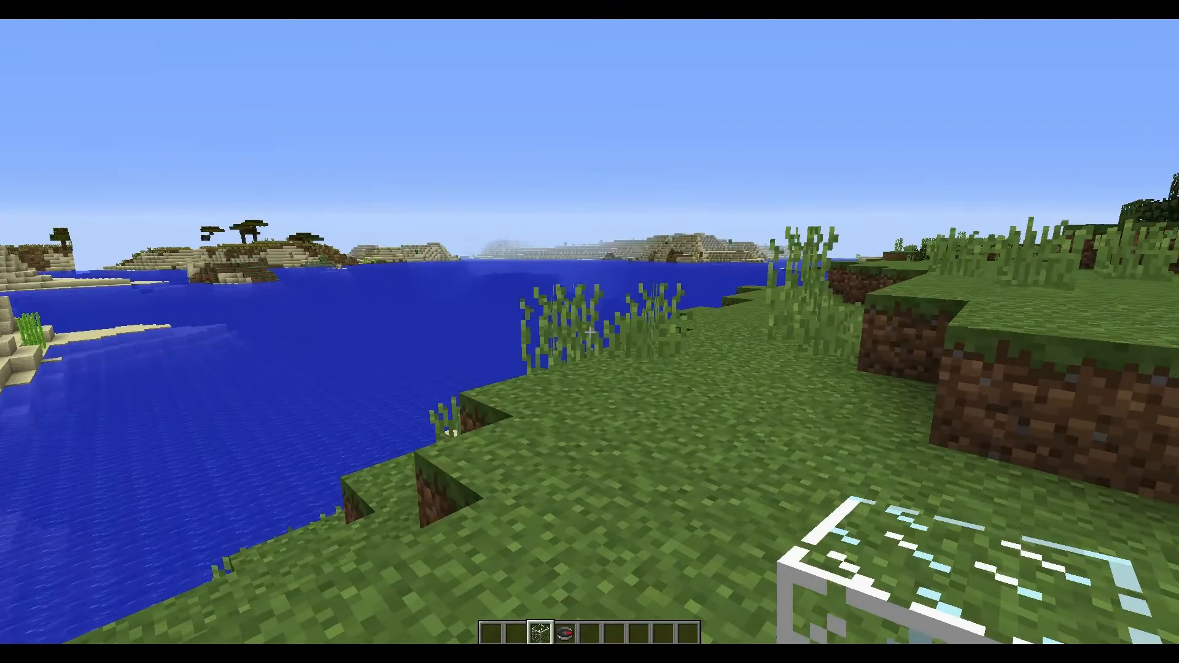
{"action": "mouse_move", "coordinate": [589, 332]}
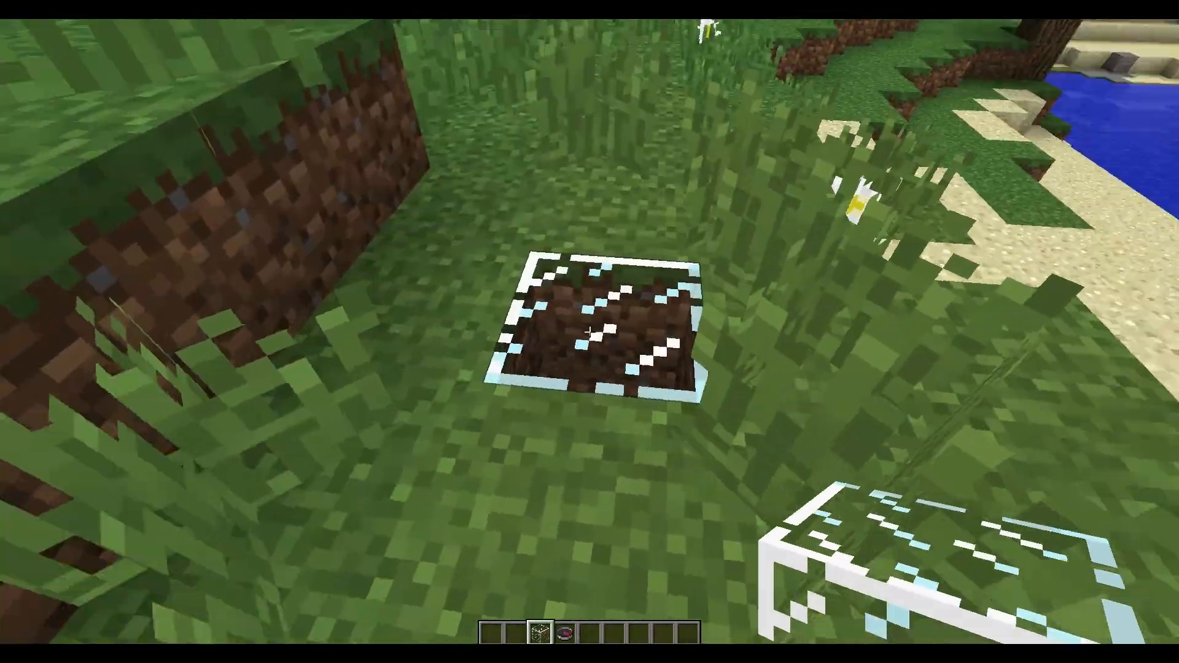
{"action": "mouse_move", "coordinate": [589, 332]}
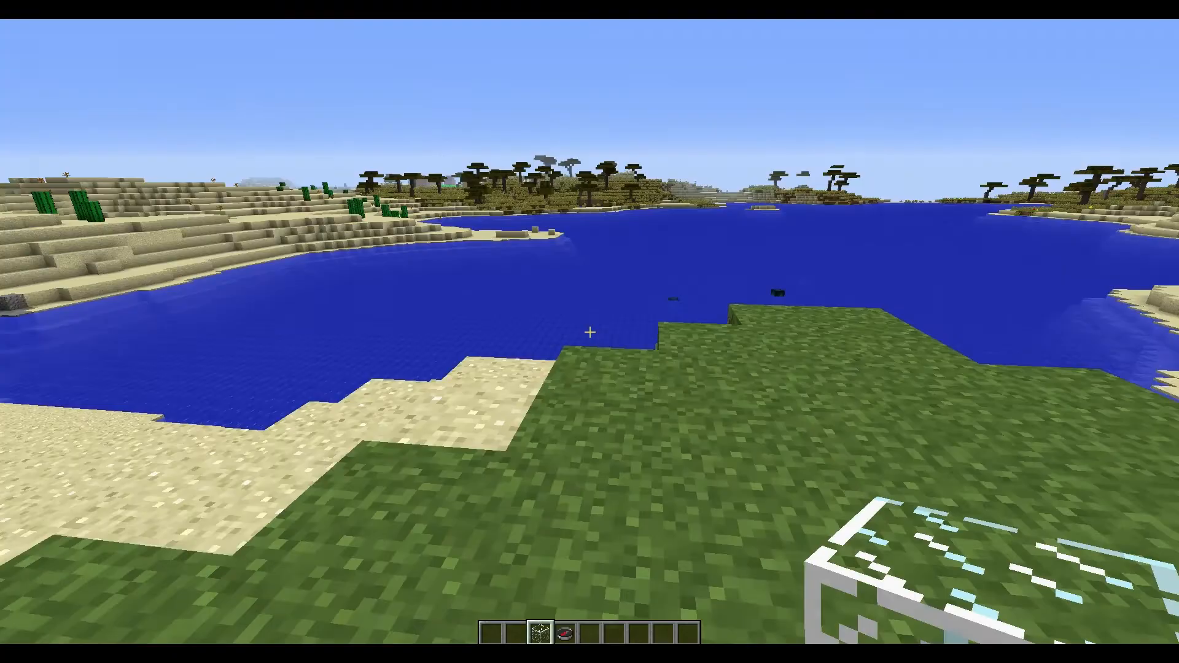
{"action": "mouse_move", "coordinate": [589, 332]}
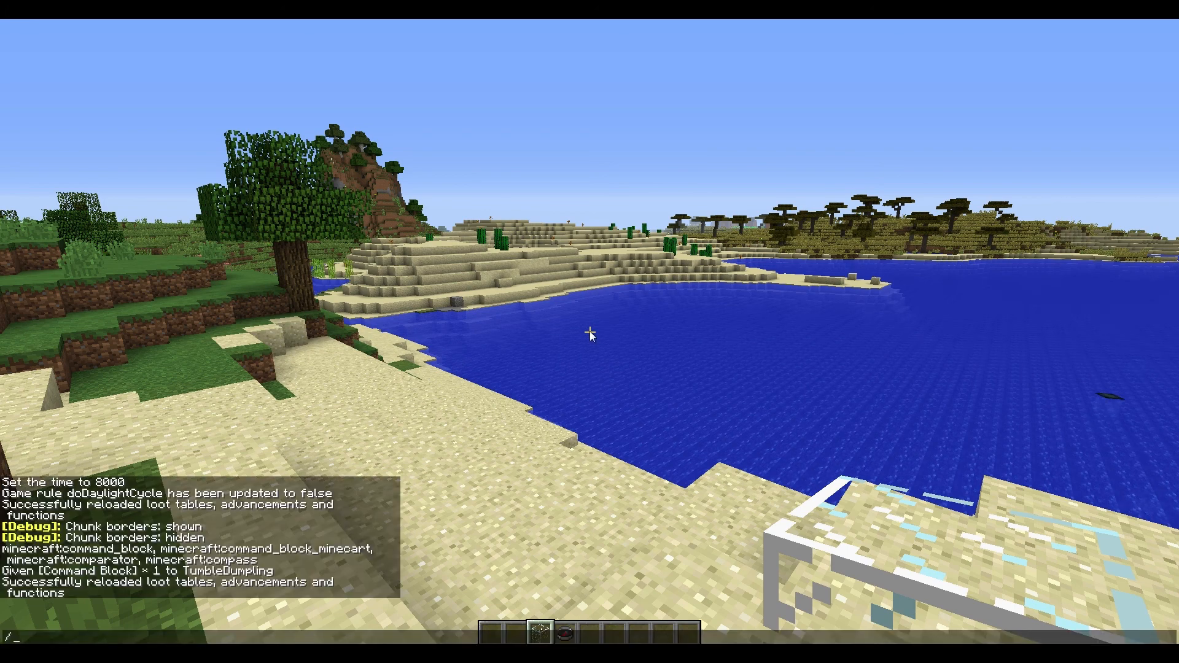
Give TumbleDumpling a minecraft:command_block with /give and toggle the F3 debug overlay
{"action": "type", "text": "/give TumbleDumpling minecraft:command_block"}
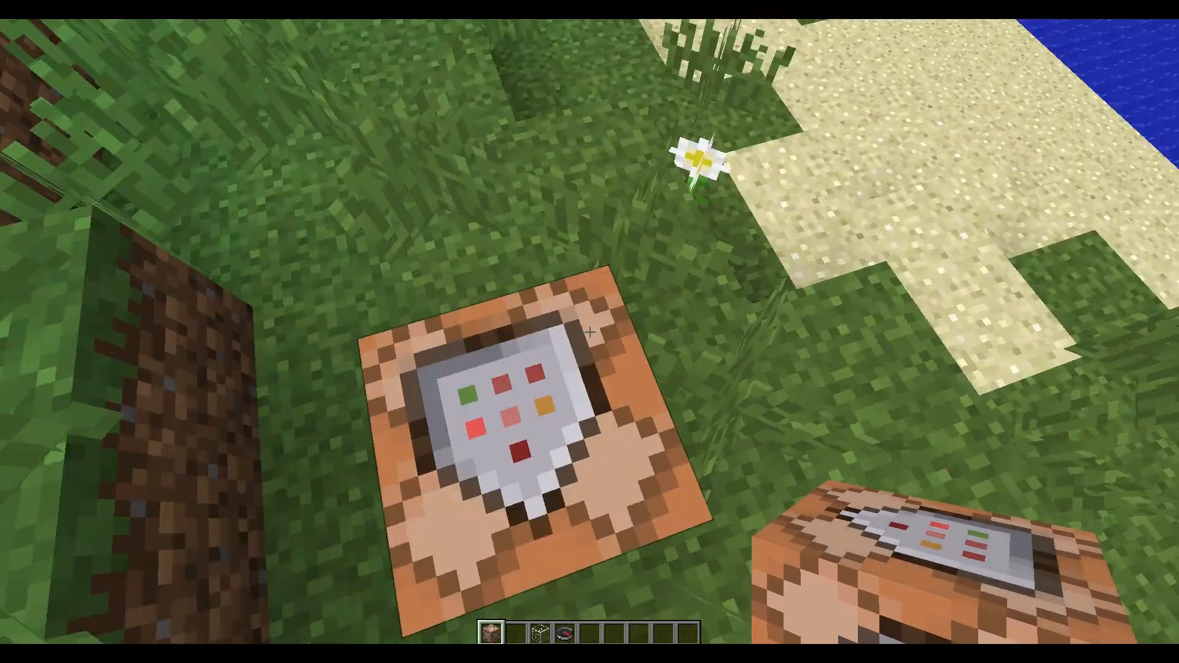
{"action": "mouse_move", "coordinate": [590, 331]}
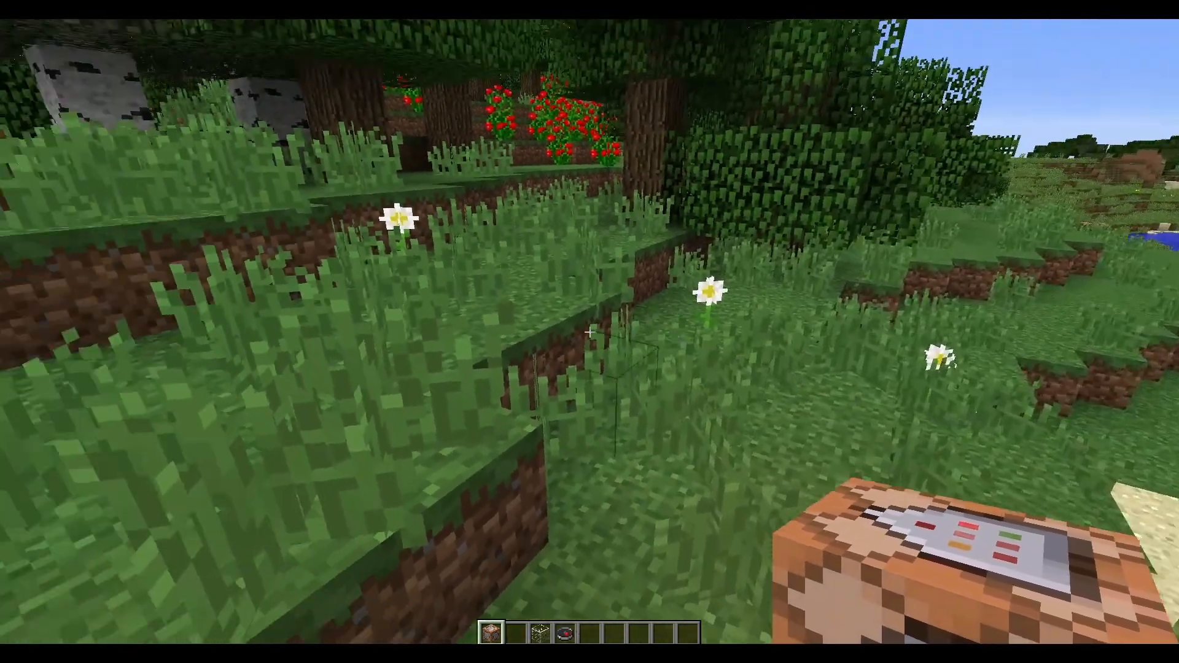
{"action": "mouse_move", "coordinate": [589, 332]}
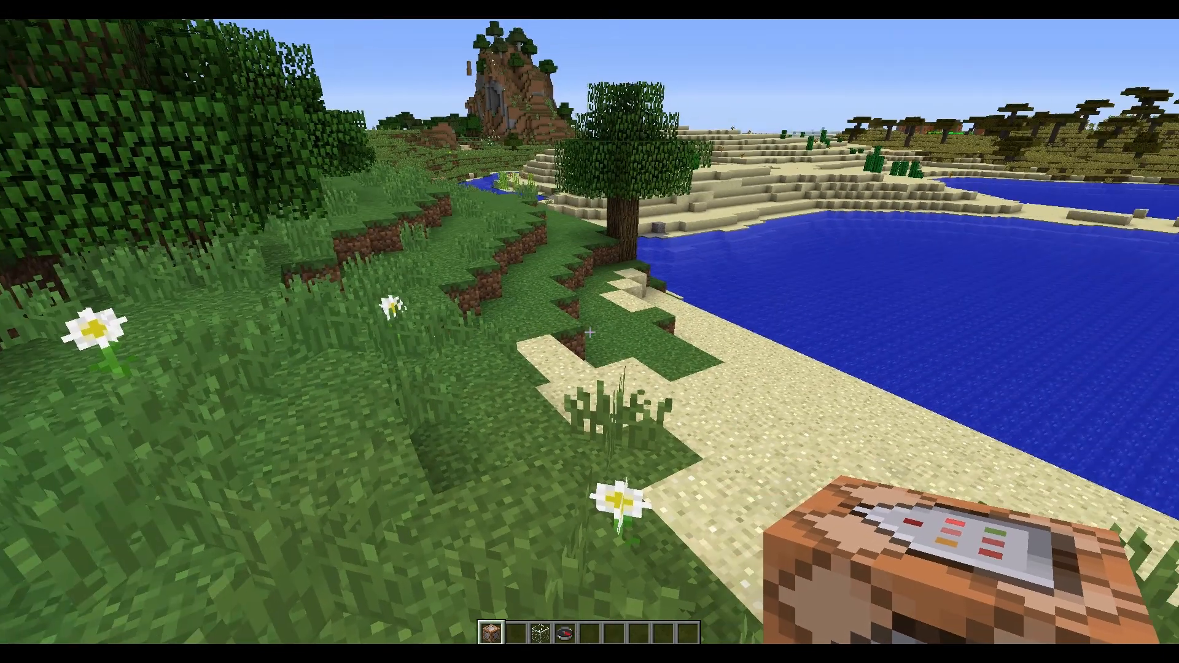
{"action": "key", "text": "f3"}
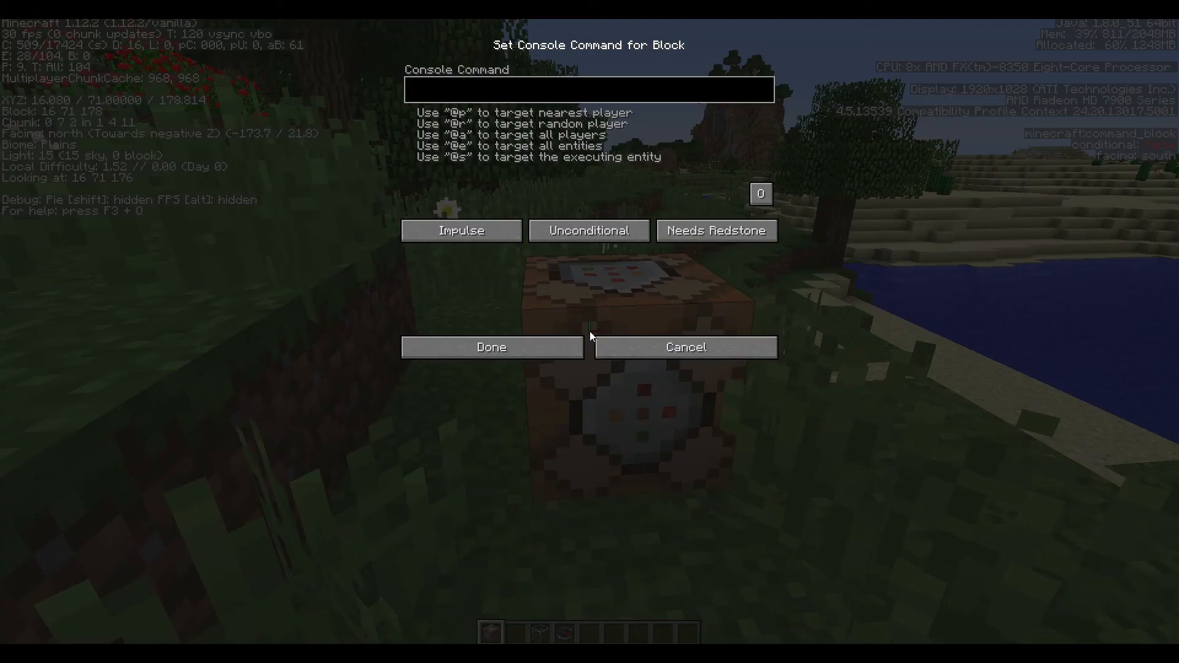
Enter 'function td_titan_1.12.2:td_01_titan.1.13.1' in the command block, set it Always Active and save
{"action": "type", "text": "f"}
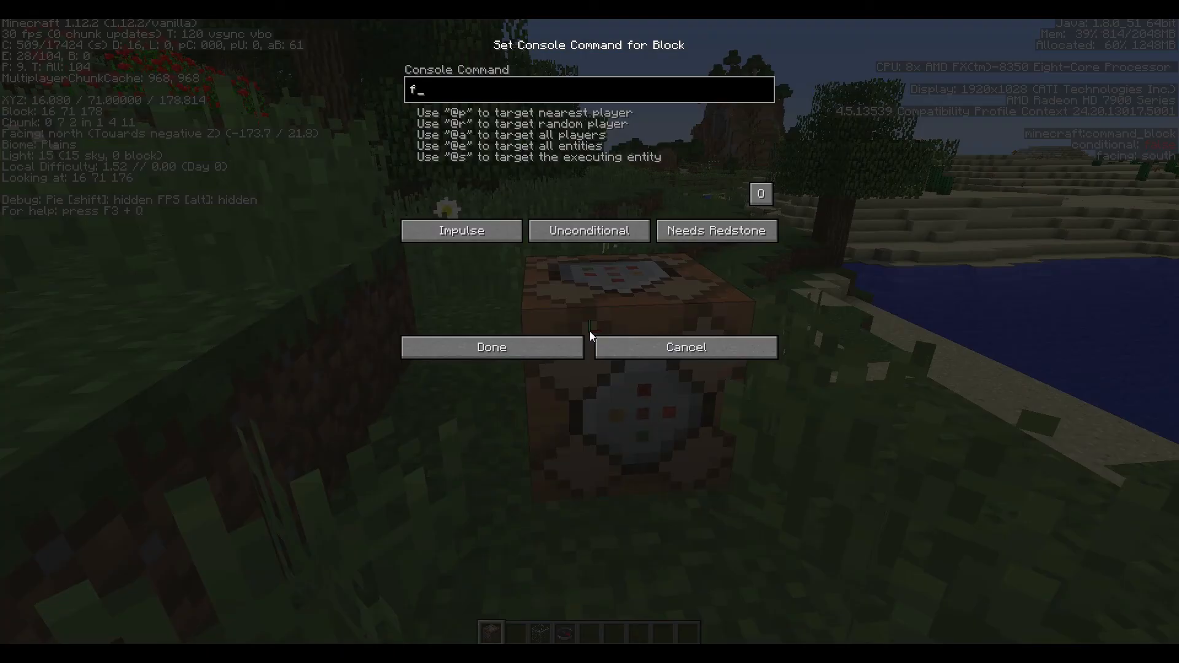
{"action": "type", "text": "unction"}
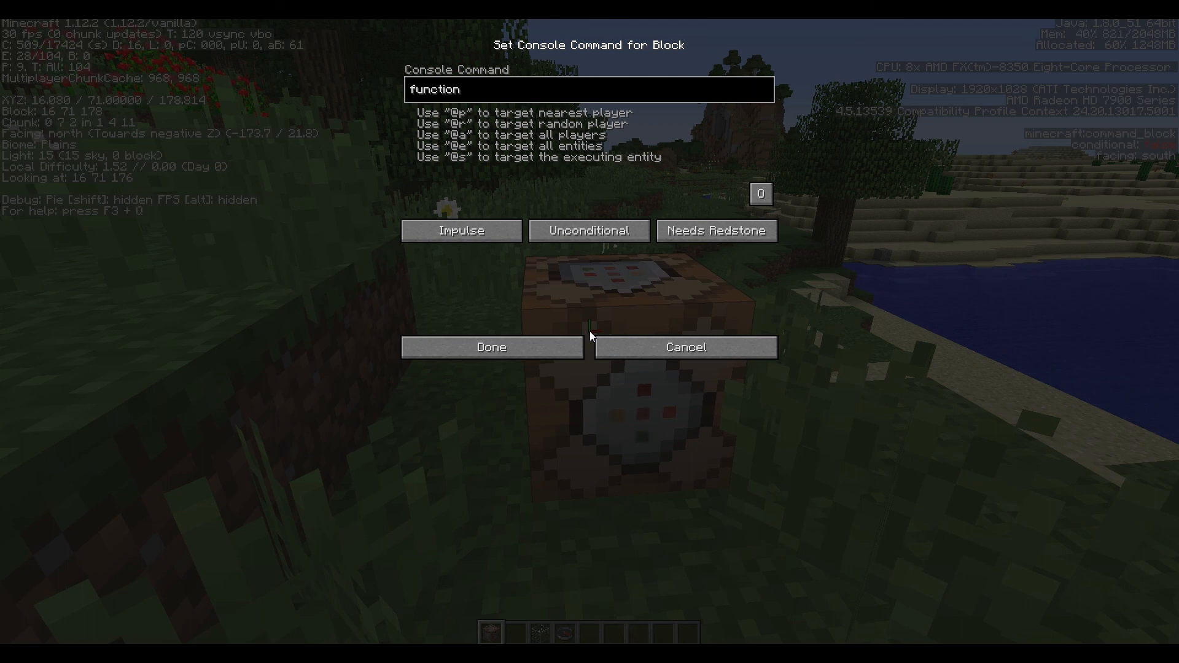
{"action": "type", "text": "td_titan_1.12.2:"}
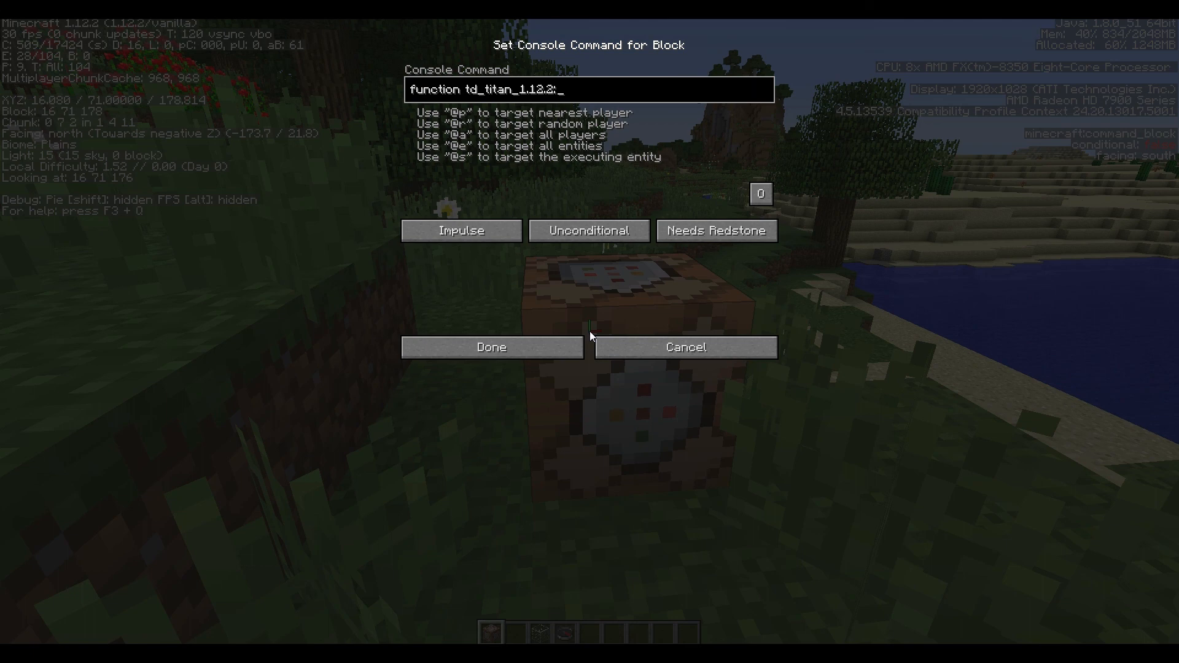
{"action": "type", "text": "td_01_titan.1.13.1"}
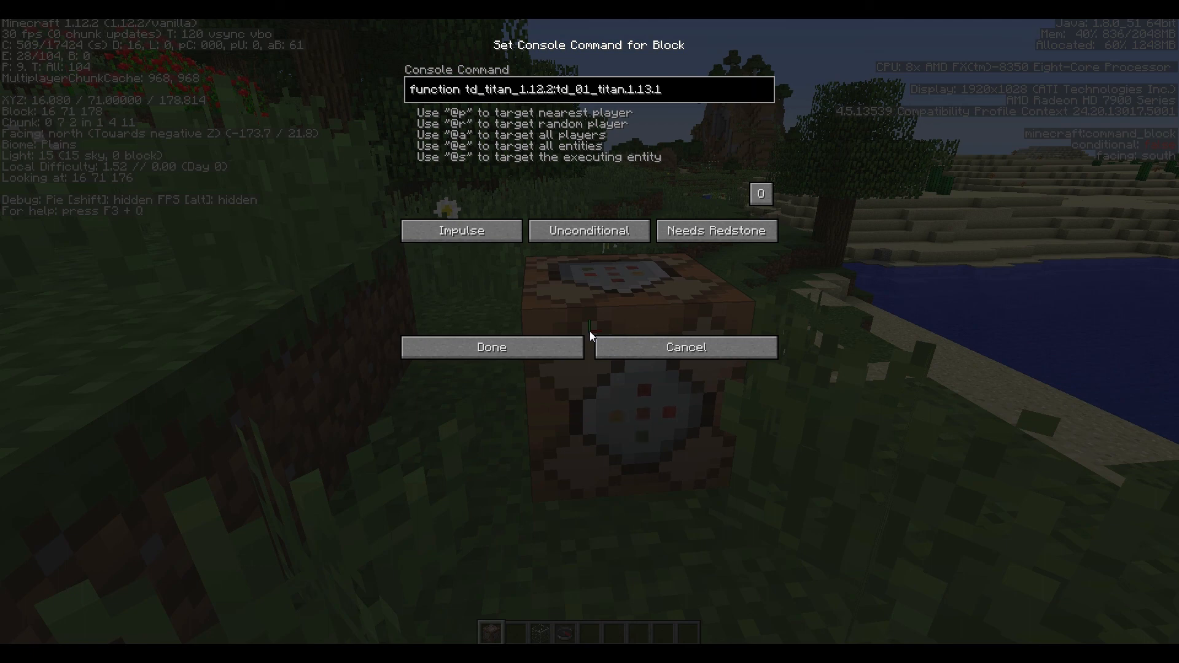
{"action": "mouse_move", "coordinate": [730, 253]}
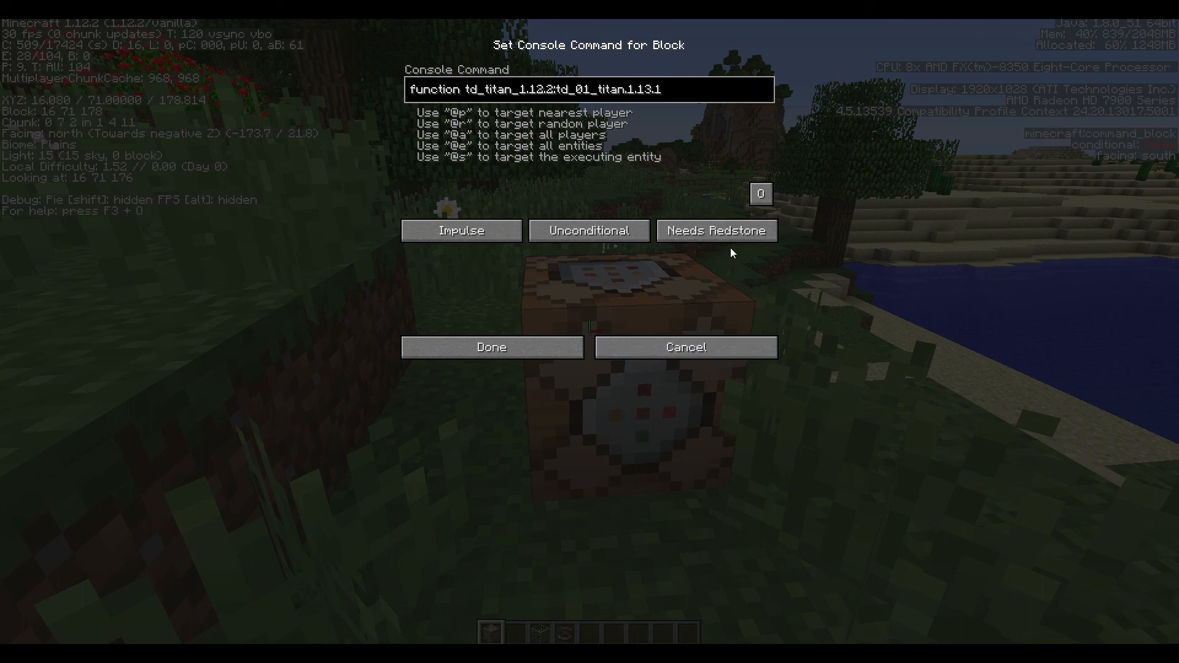
{"action": "left_click", "coordinate": [715, 229]}
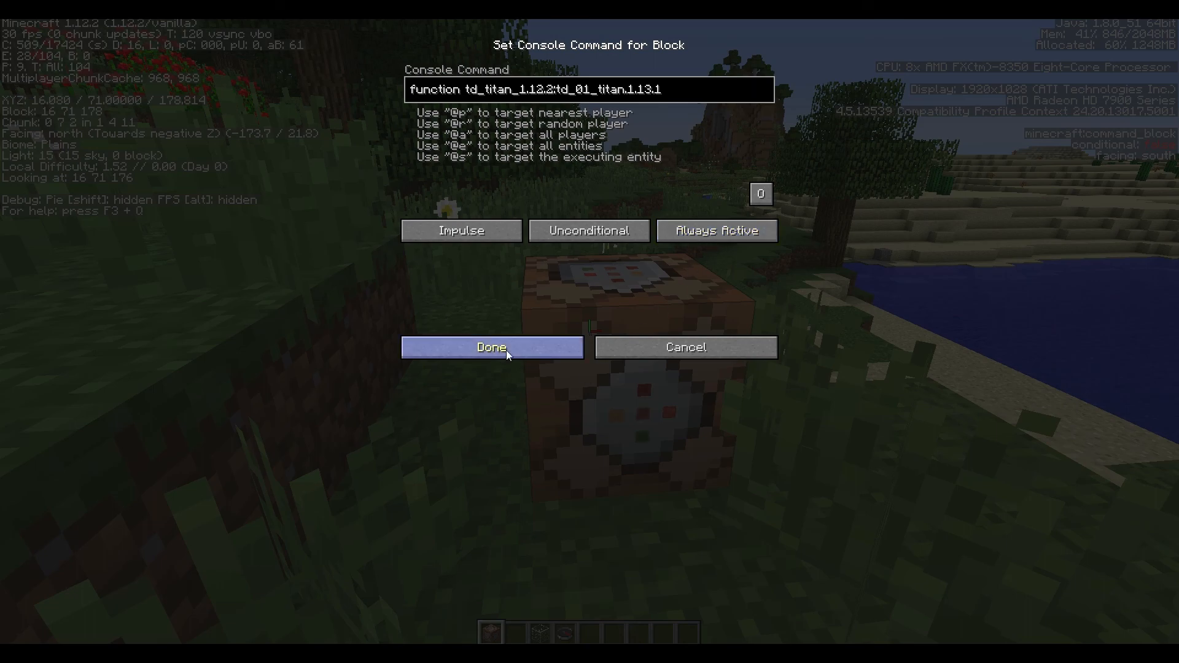
{"action": "left_click", "coordinate": [490, 348]}
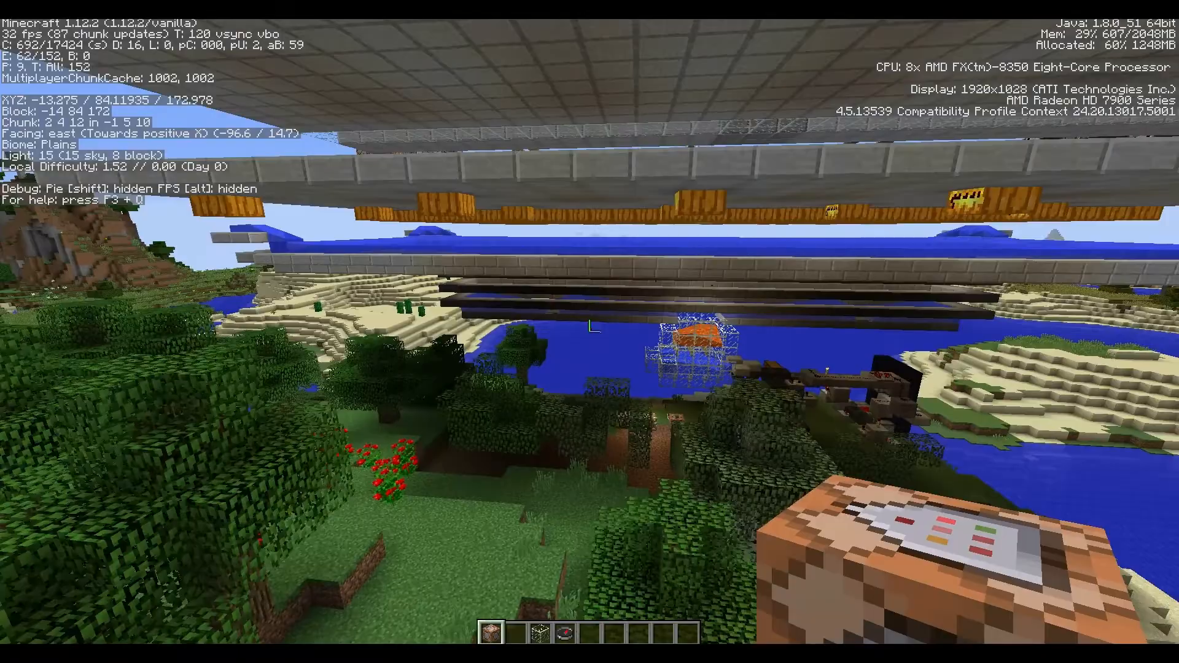
{"action": "mouse_move", "coordinate": [590, 331]}
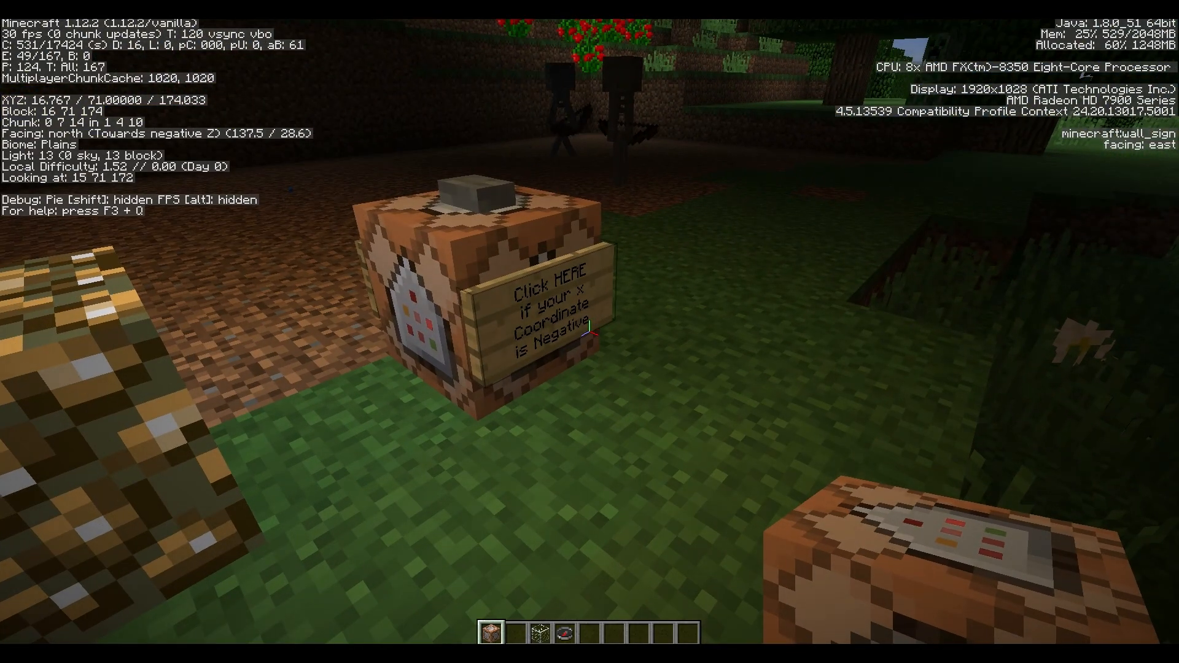
{"action": "mouse_move", "coordinate": [589, 331]}
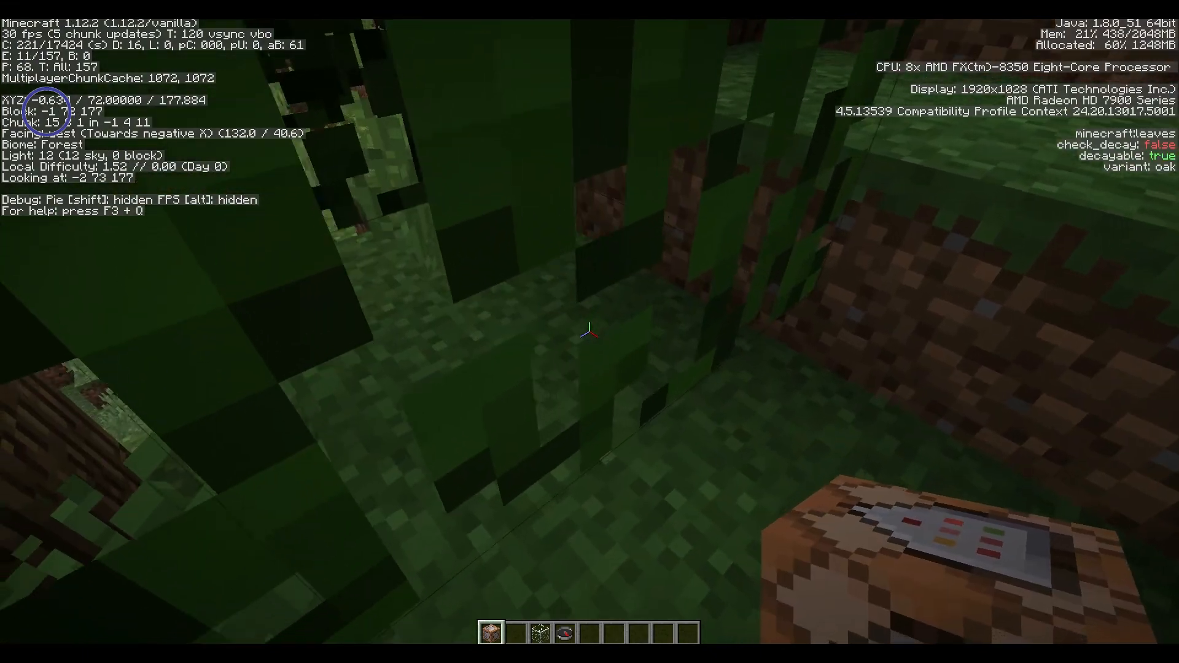
{"action": "mouse_move", "coordinate": [589, 332]}
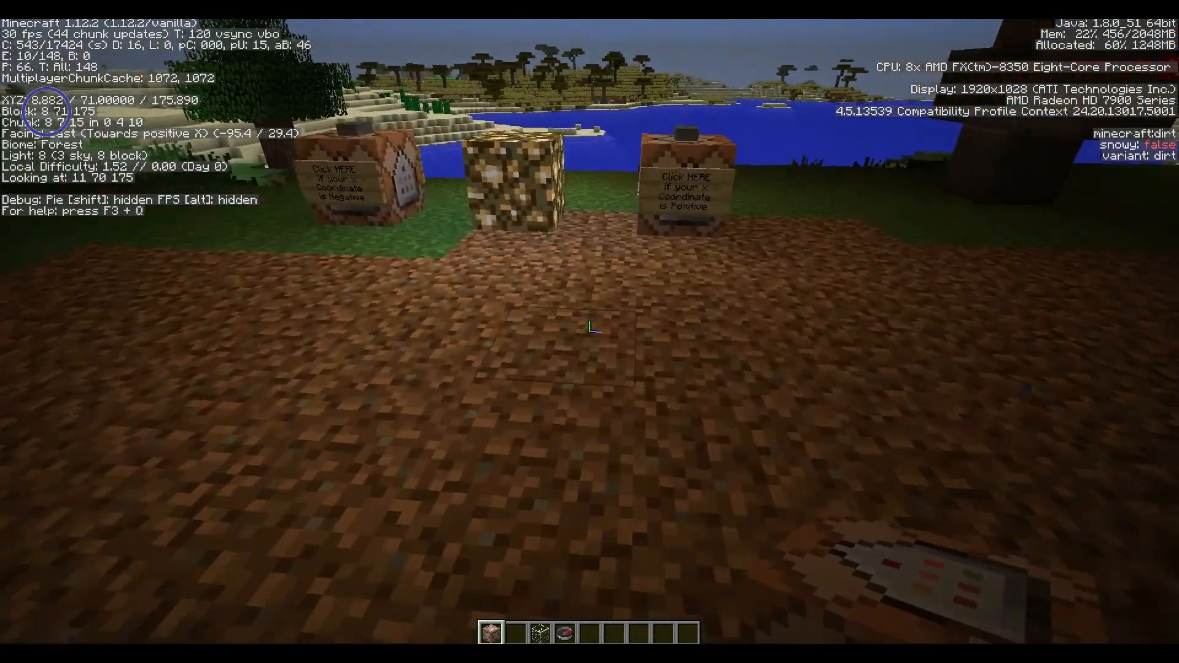
{"action": "mouse_move", "coordinate": [589, 327]}
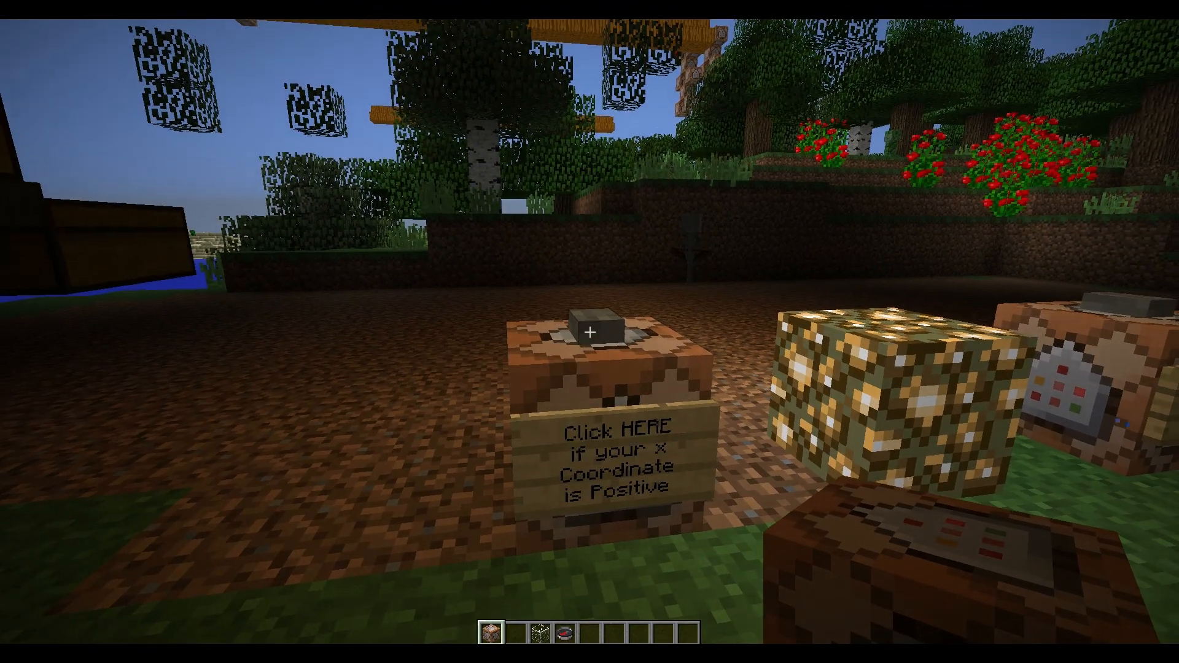
Activate the Positive-x setup button, running the select_positive, door and timer functions
{"action": "left_click", "coordinate": [589, 333]}
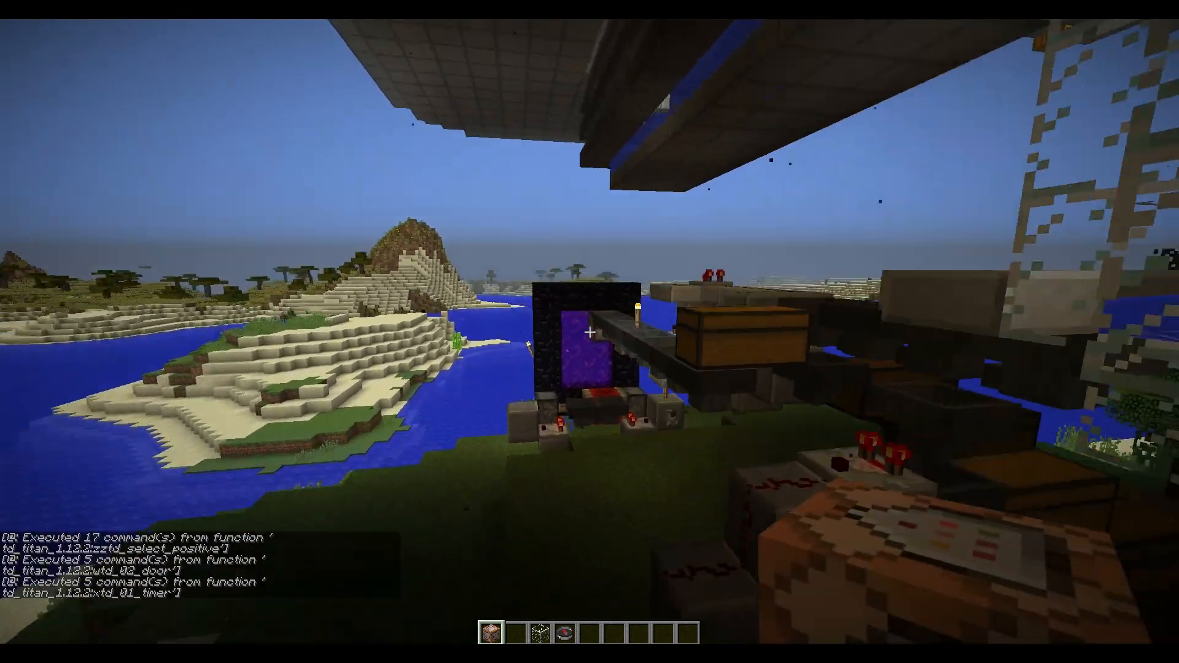
{"action": "mouse_move", "coordinate": [589, 331]}
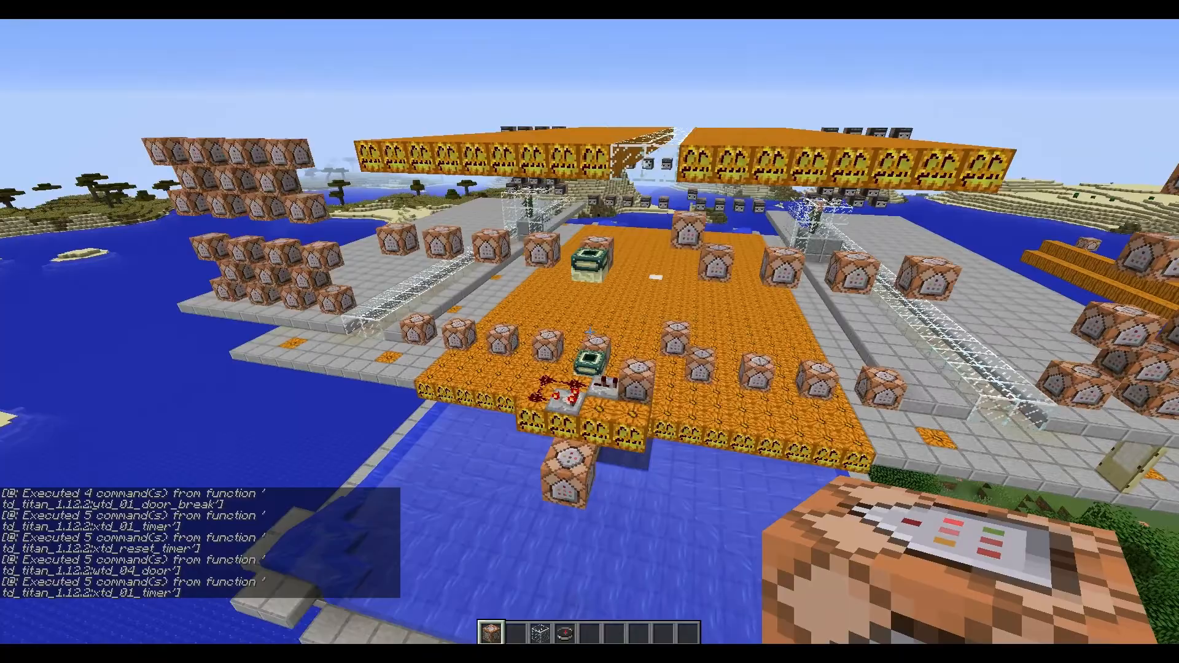
{"action": "mouse_move", "coordinate": [589, 300]}
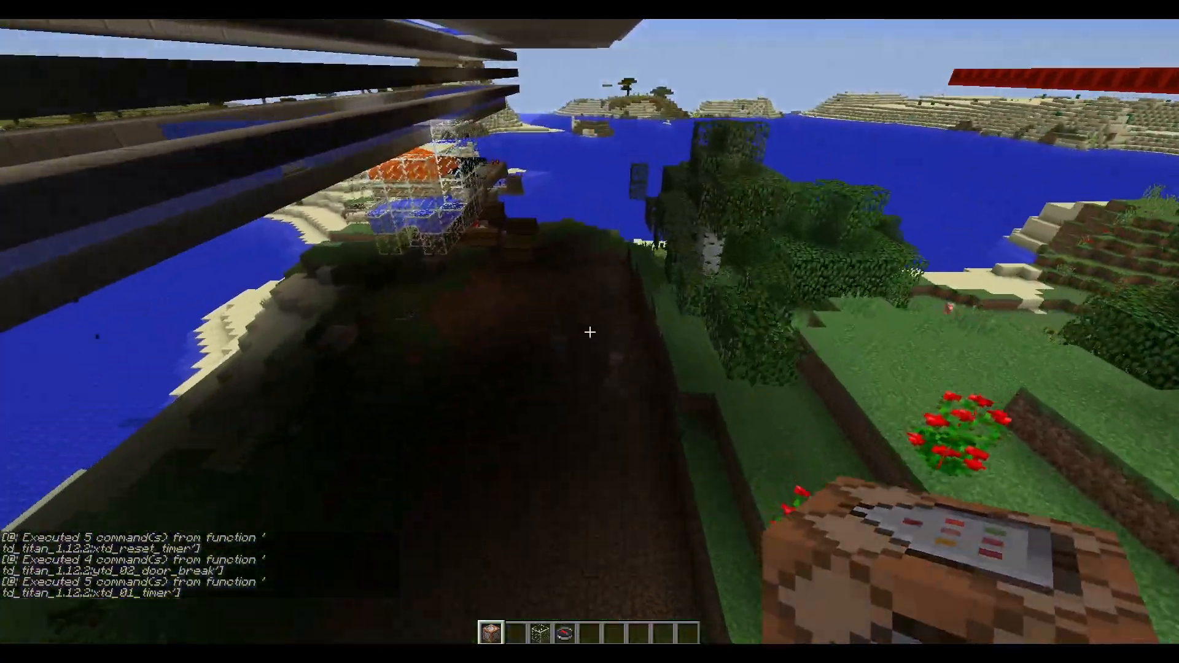
{"action": "mouse_move", "coordinate": [589, 331]}
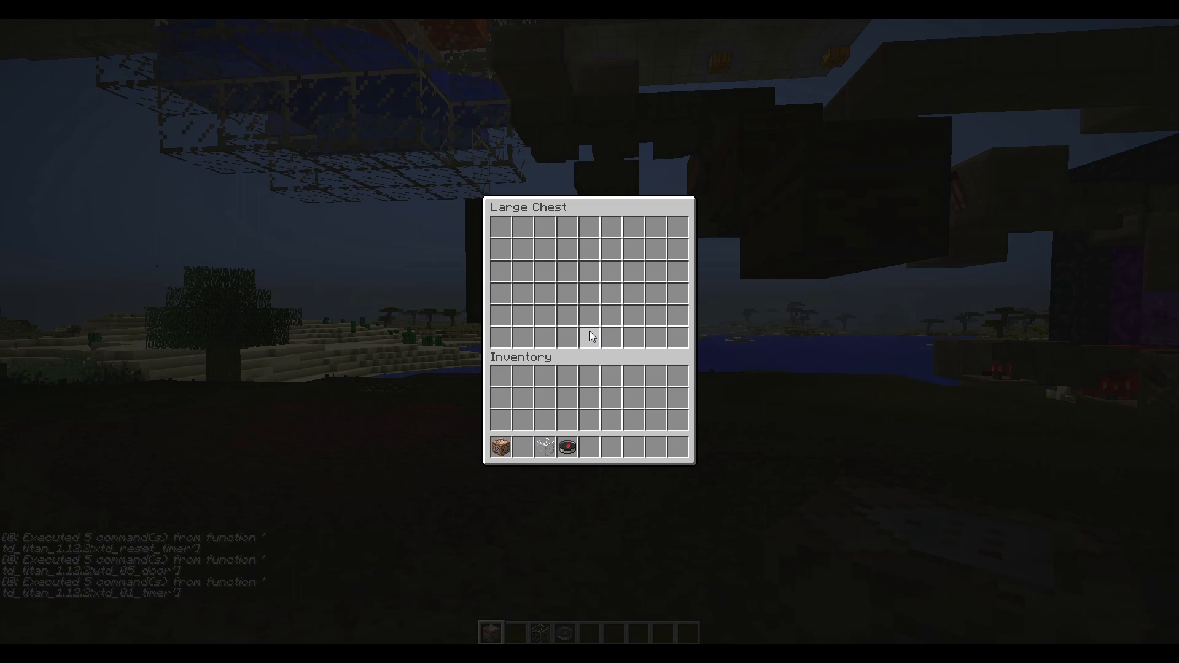
{"action": "key", "text": "Escape"}
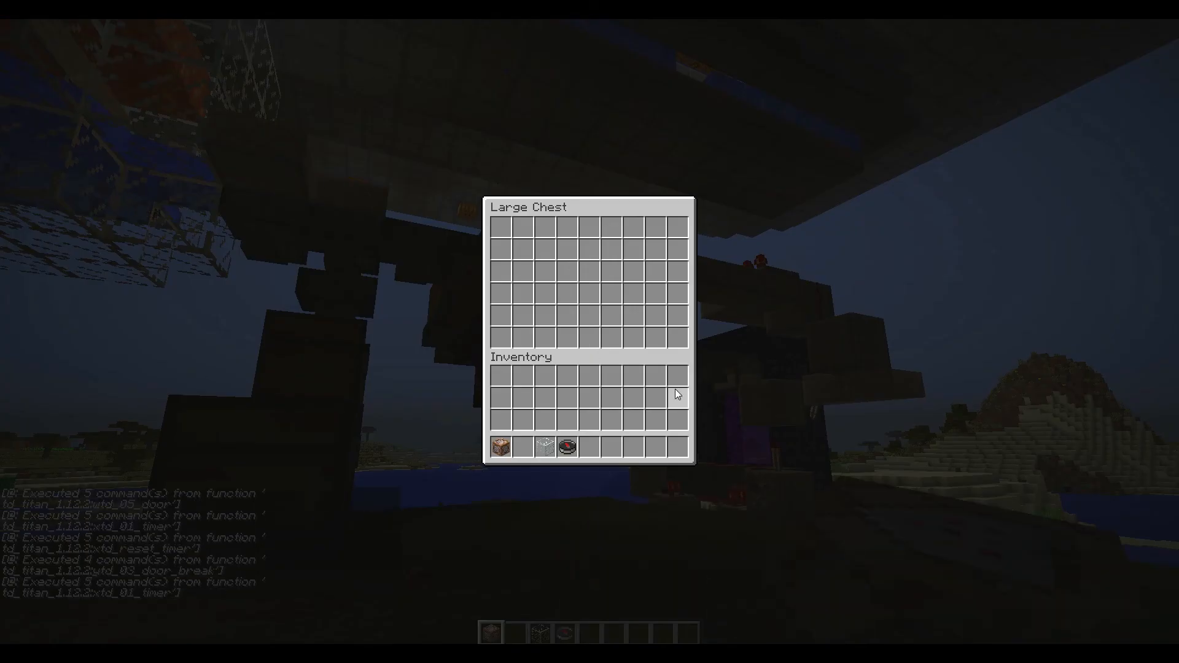
{"action": "key", "text": "Escape"}
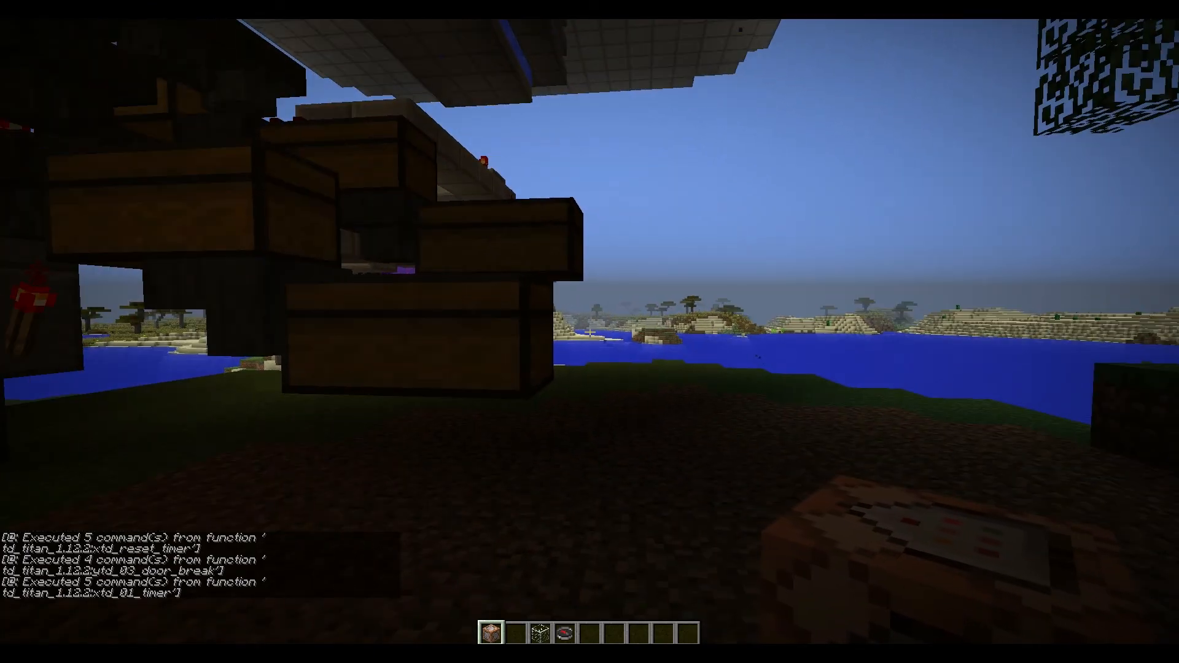
{"action": "mouse_move", "coordinate": [589, 331]}
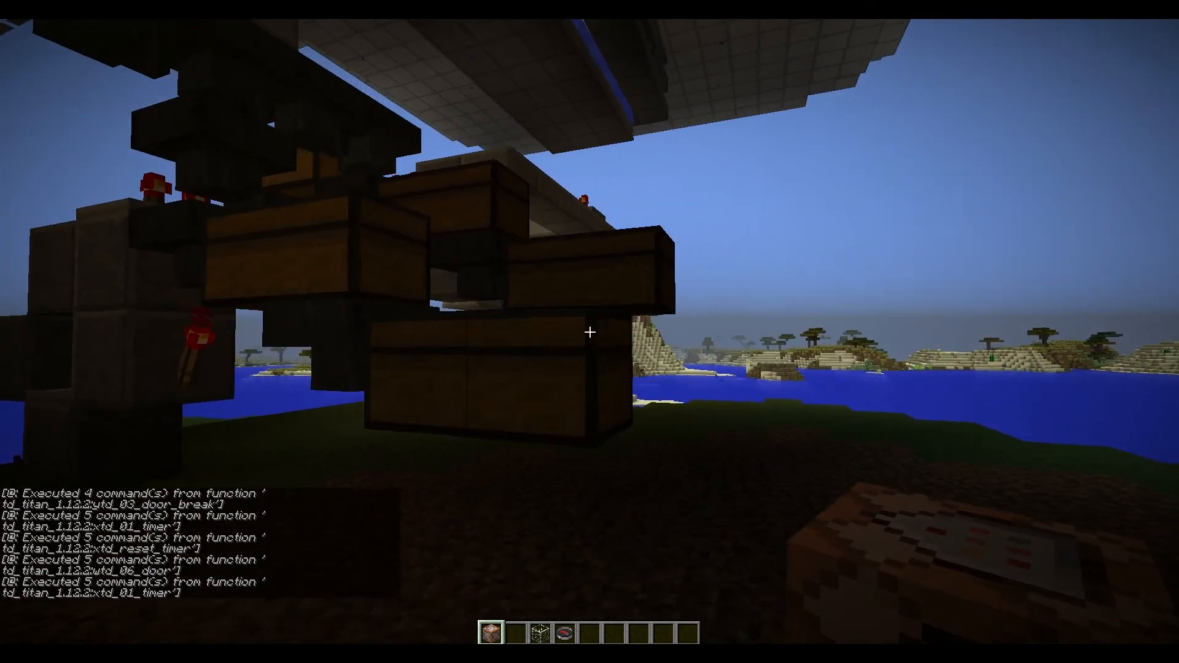
{"action": "mouse_move", "coordinate": [589, 331]}
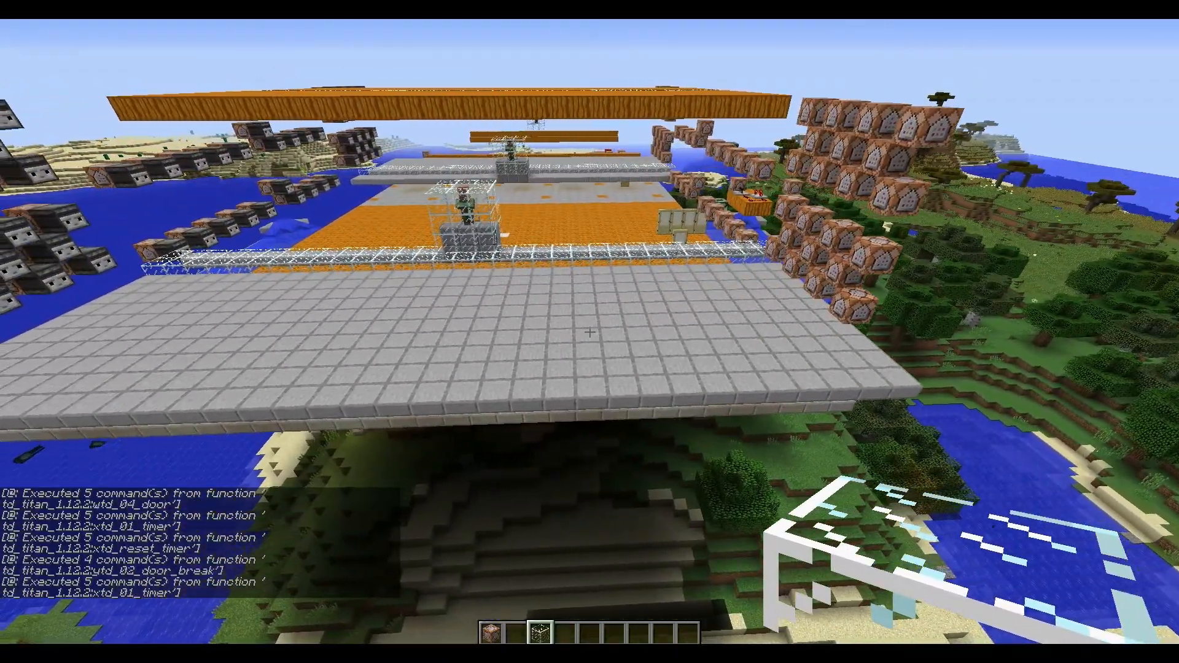
{"action": "mouse_move", "coordinate": [590, 330]}
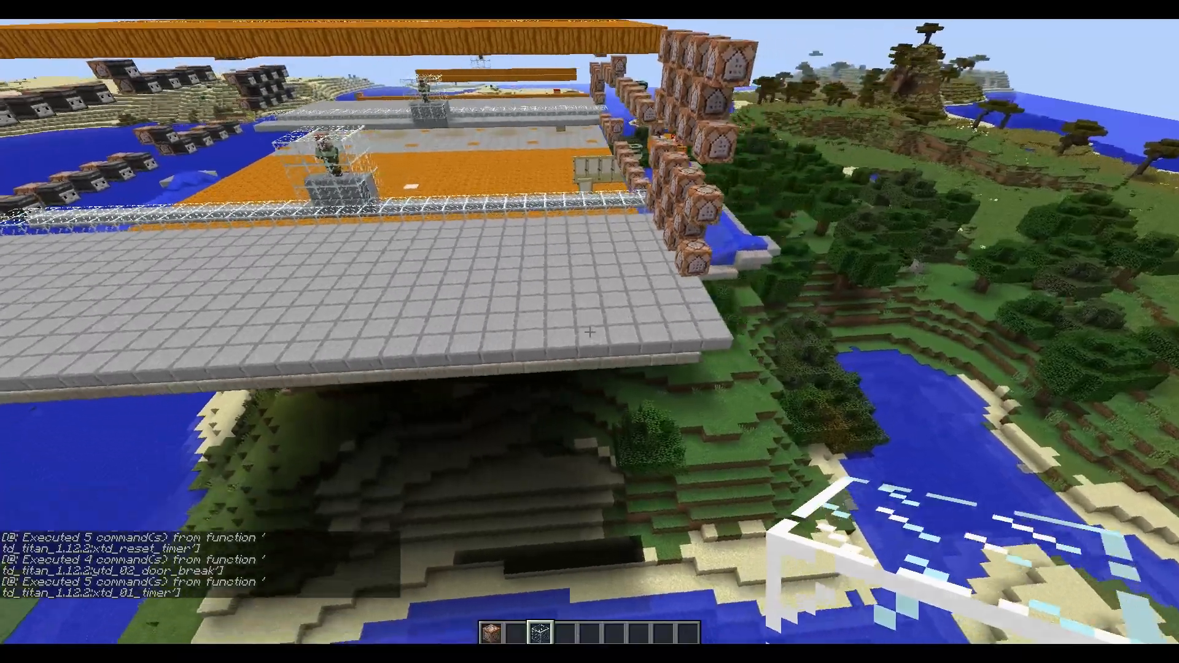